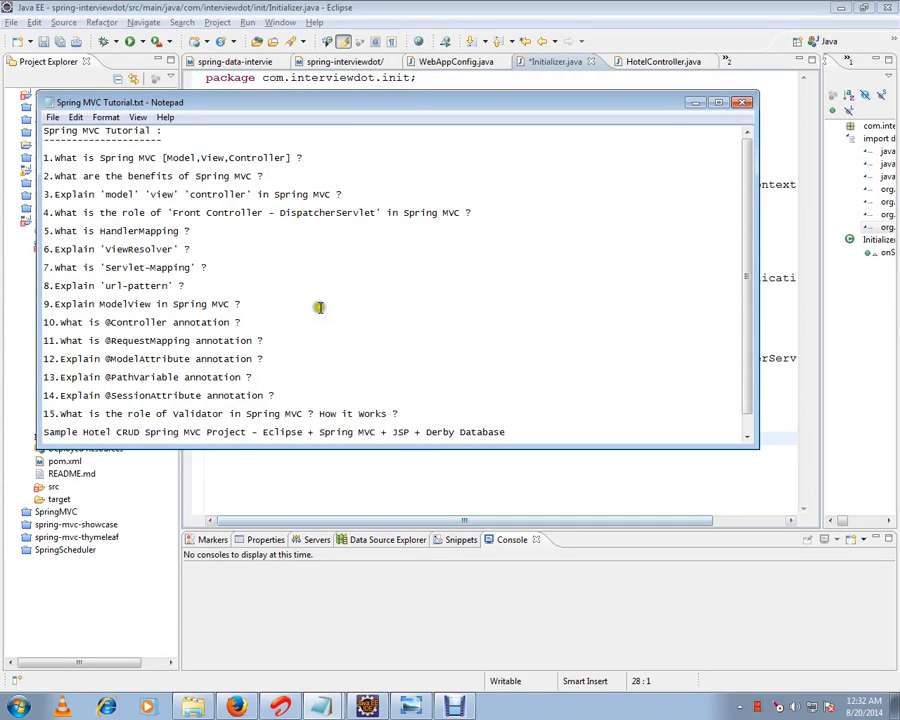
{"action": "mouse_move", "coordinate": [308, 310]}
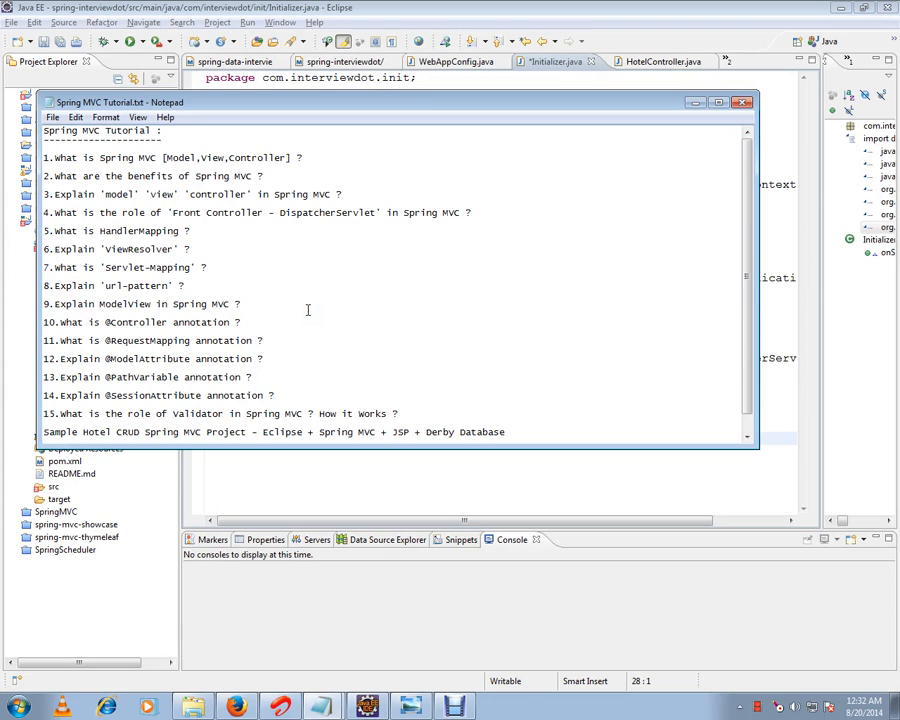
{"action": "mouse_move", "coordinate": [338, 304]}
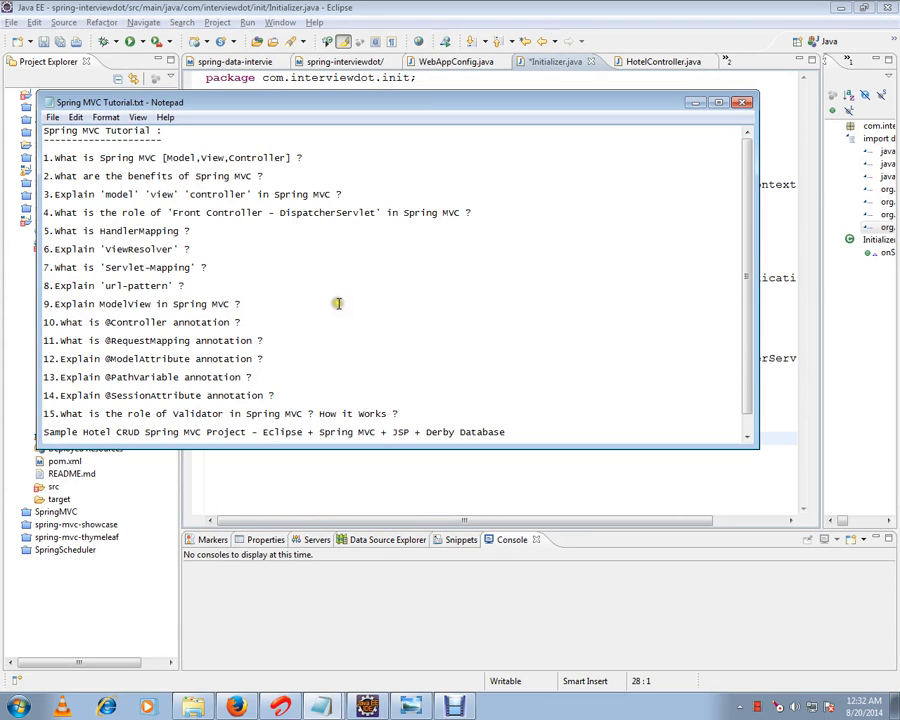
{"action": "mouse_move", "coordinate": [316, 280]}
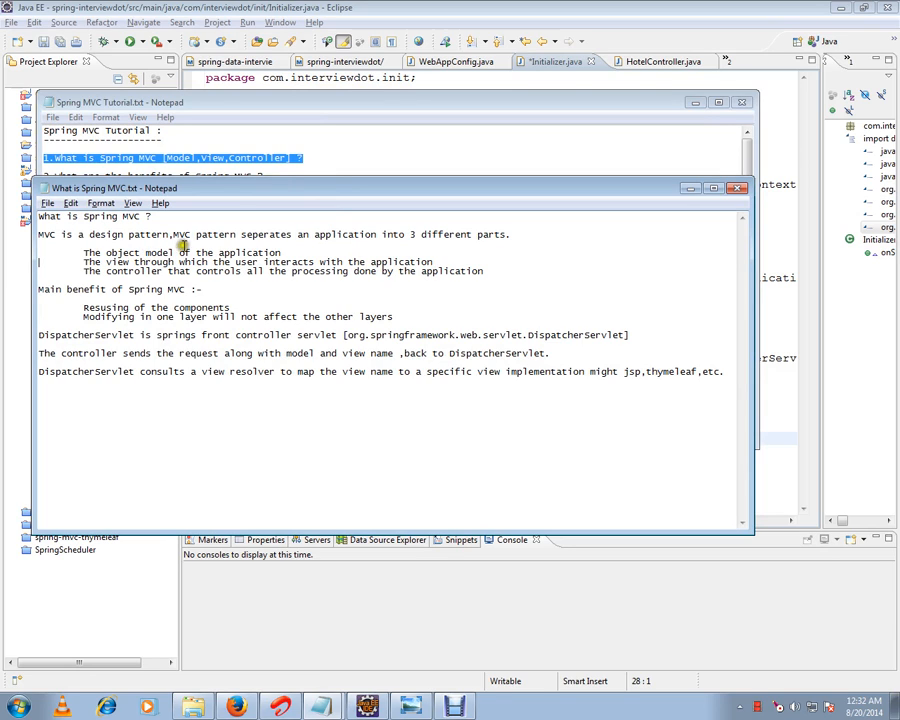
{"action": "mouse_move", "coordinate": [364, 244]}
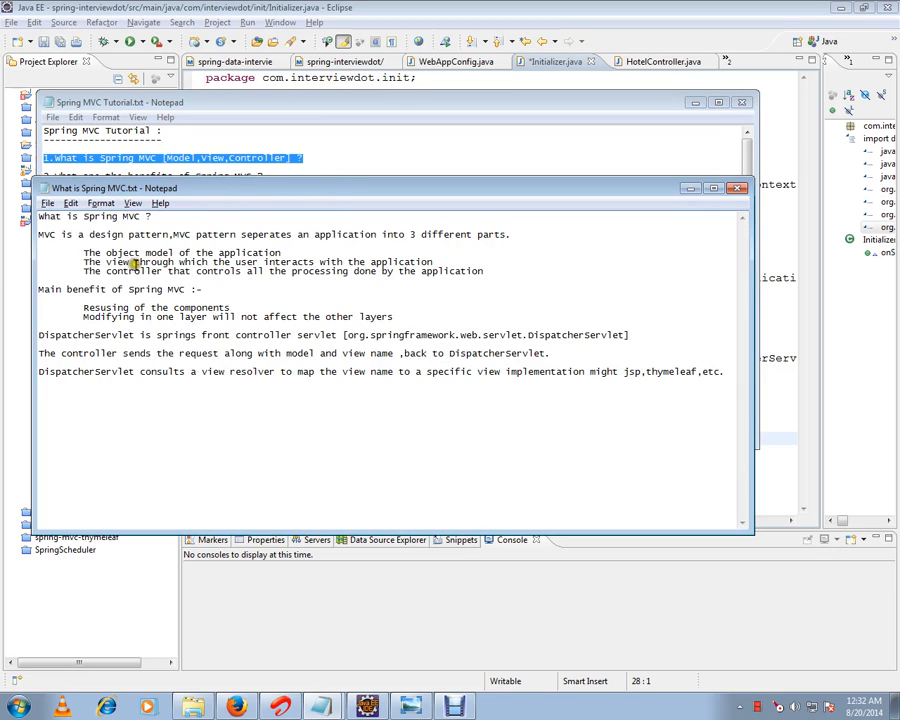
{"action": "mouse_move", "coordinate": [236, 262]}
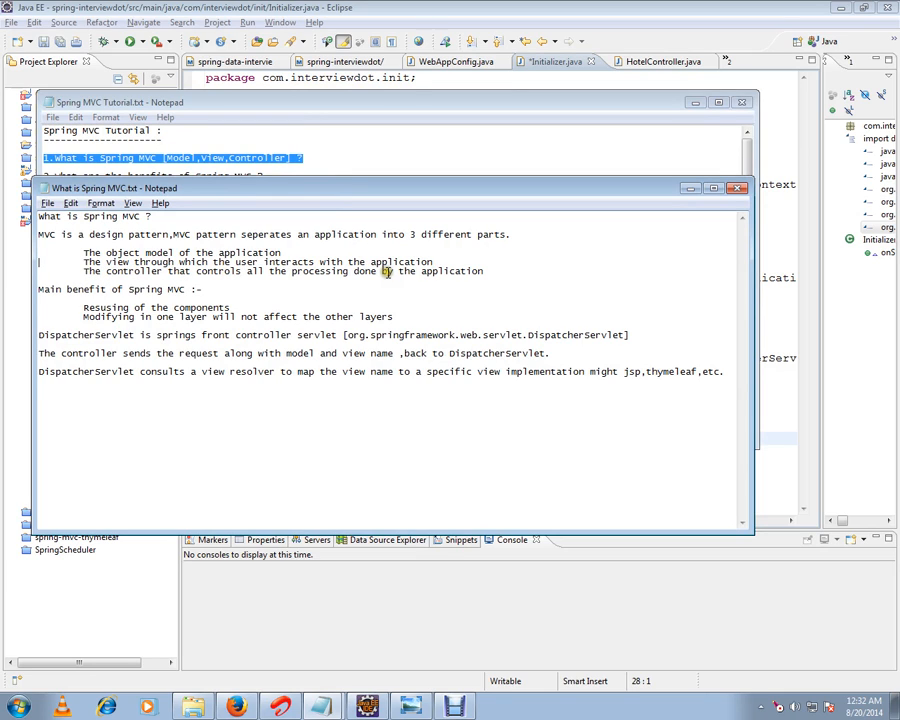
Highlight the model, view and controller terms in the Spring MVC notes.
{"action": "double_click", "coordinate": [156, 252]}
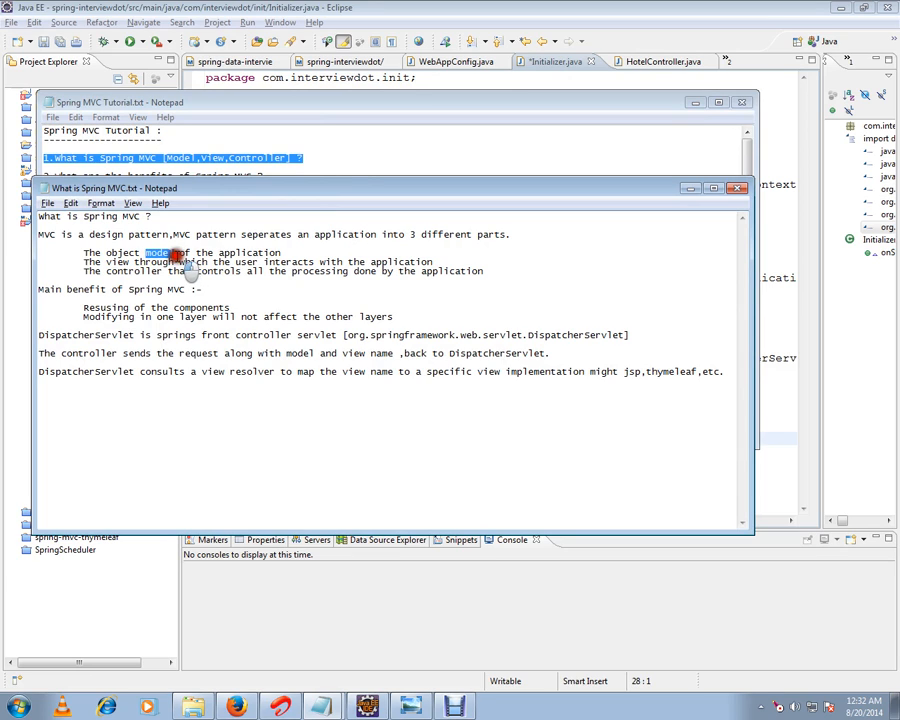
{"action": "double_click", "coordinate": [110, 260]}
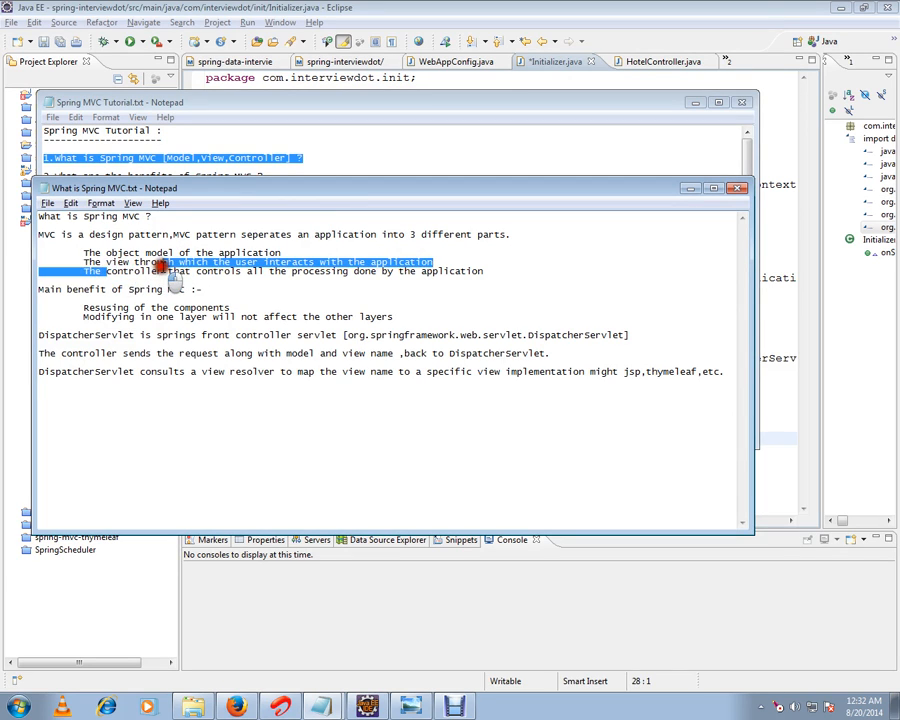
{"action": "double_click", "coordinate": [132, 272]}
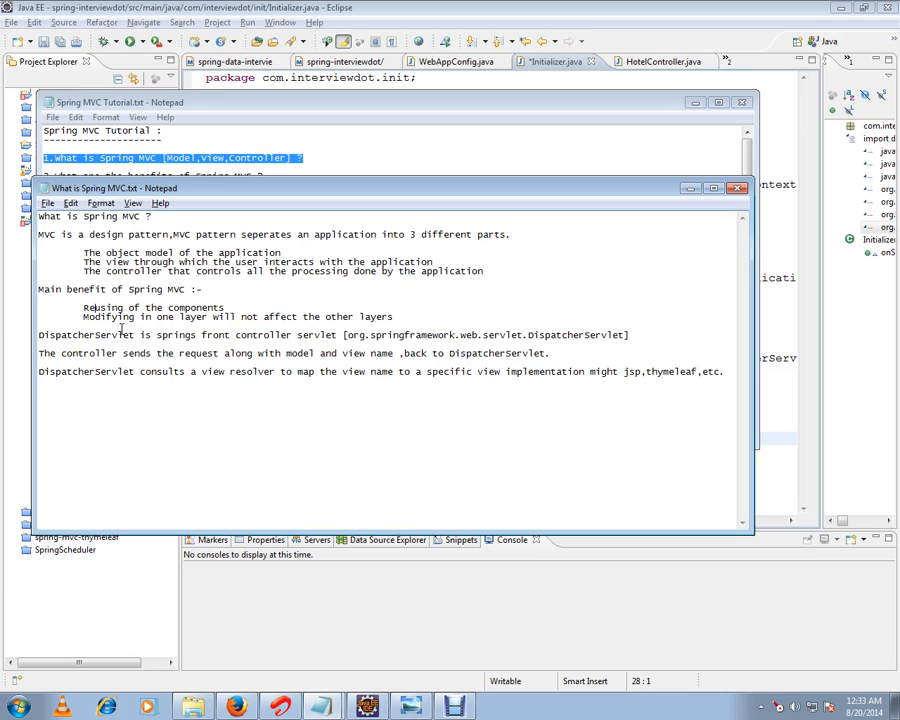
{"action": "mouse_move", "coordinate": [318, 324]}
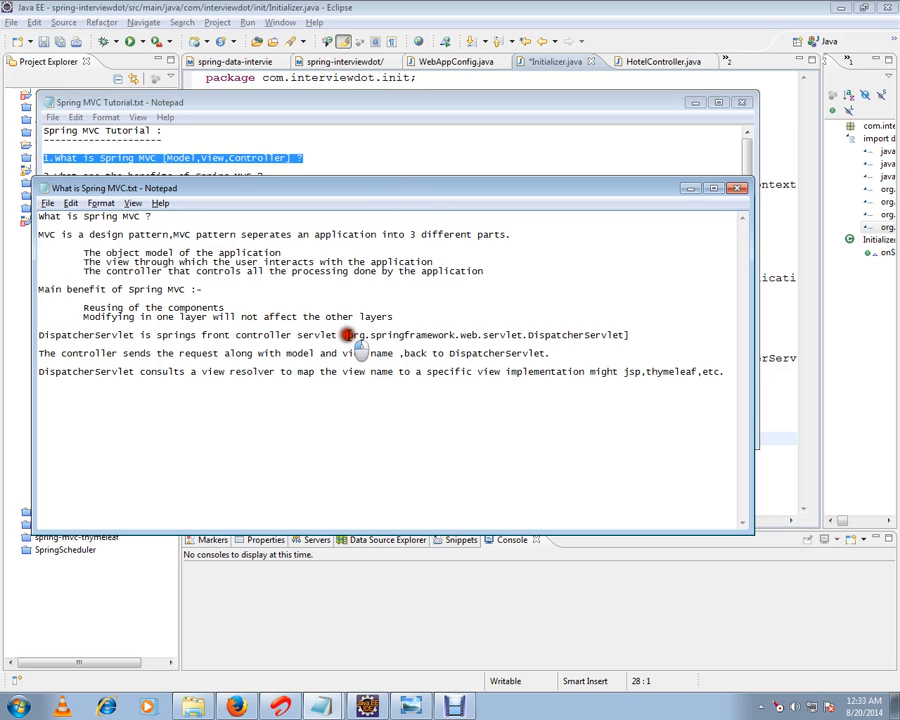
{"action": "left_click_drag", "start_coordinate": [348, 334], "coordinate": [628, 334]}
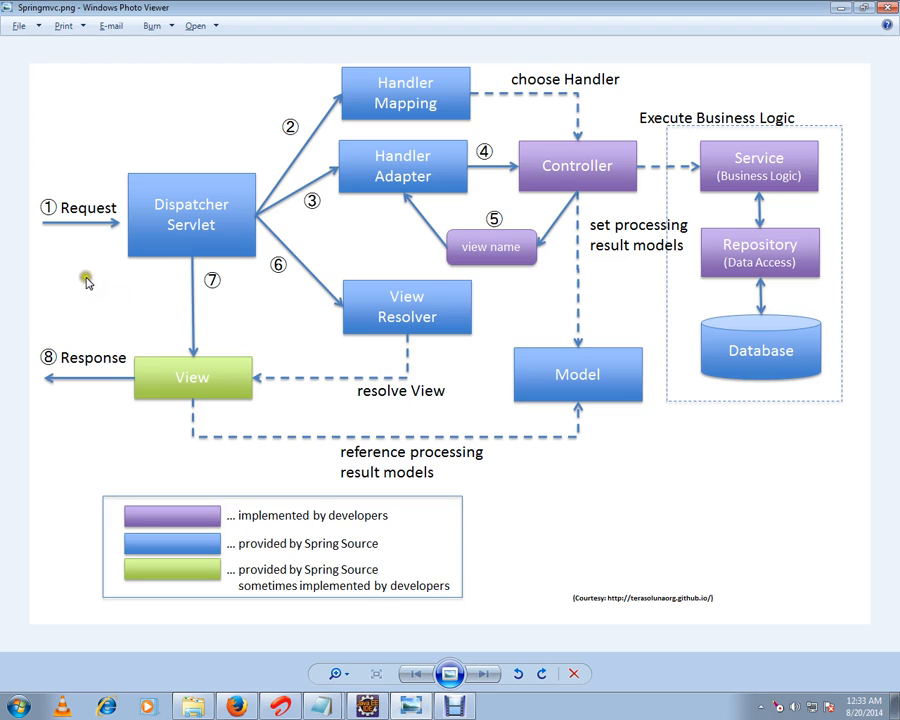
{"action": "mouse_move", "coordinate": [58, 232]}
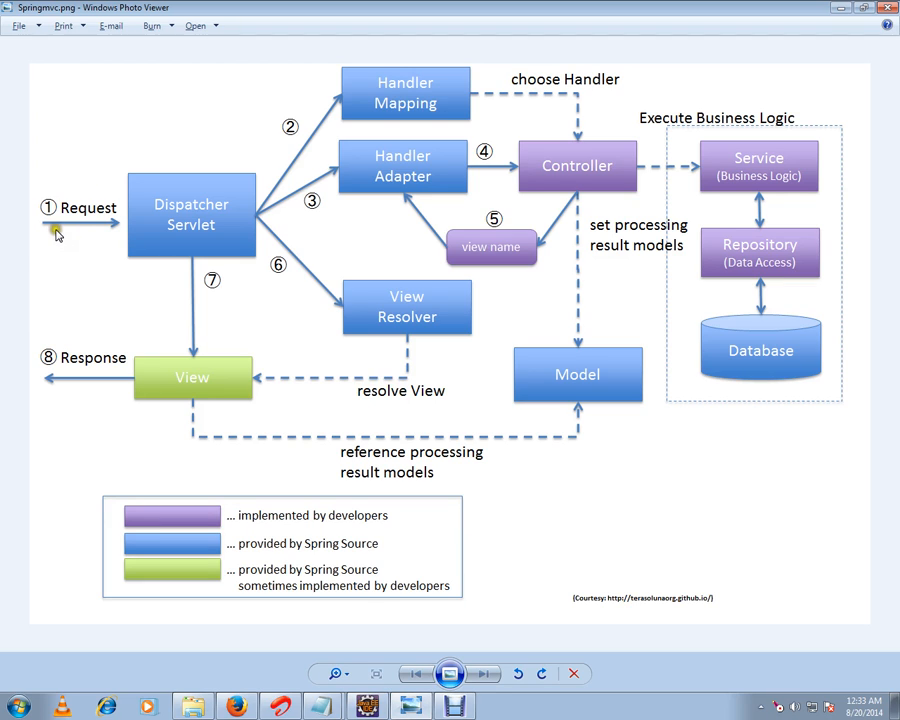
{"action": "mouse_move", "coordinate": [66, 236]}
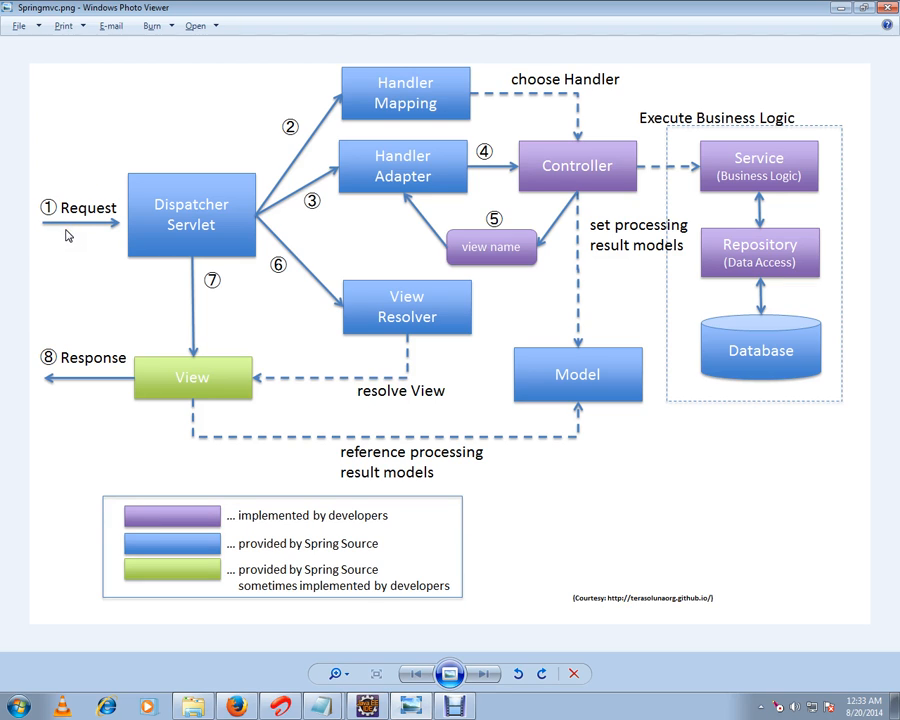
{"action": "mouse_move", "coordinate": [88, 224]}
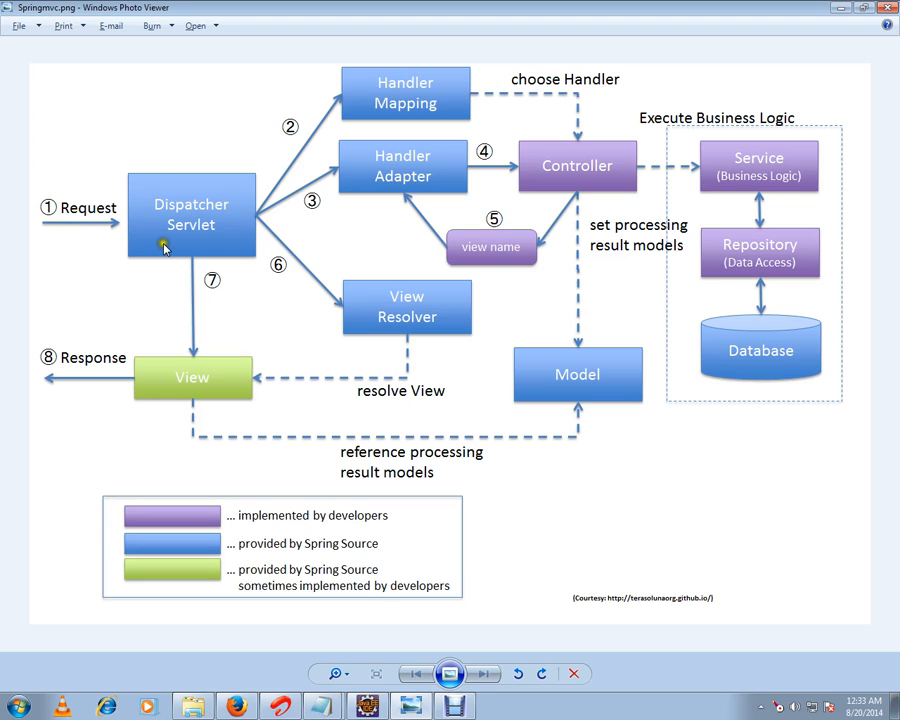
{"action": "mouse_move", "coordinate": [210, 224]}
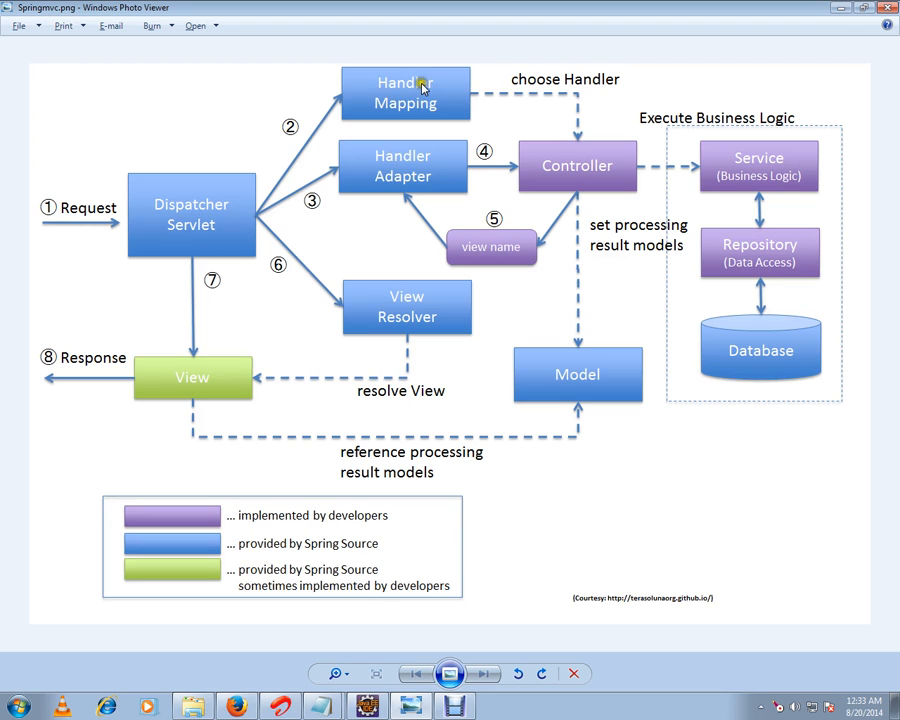
{"action": "mouse_move", "coordinate": [400, 100]}
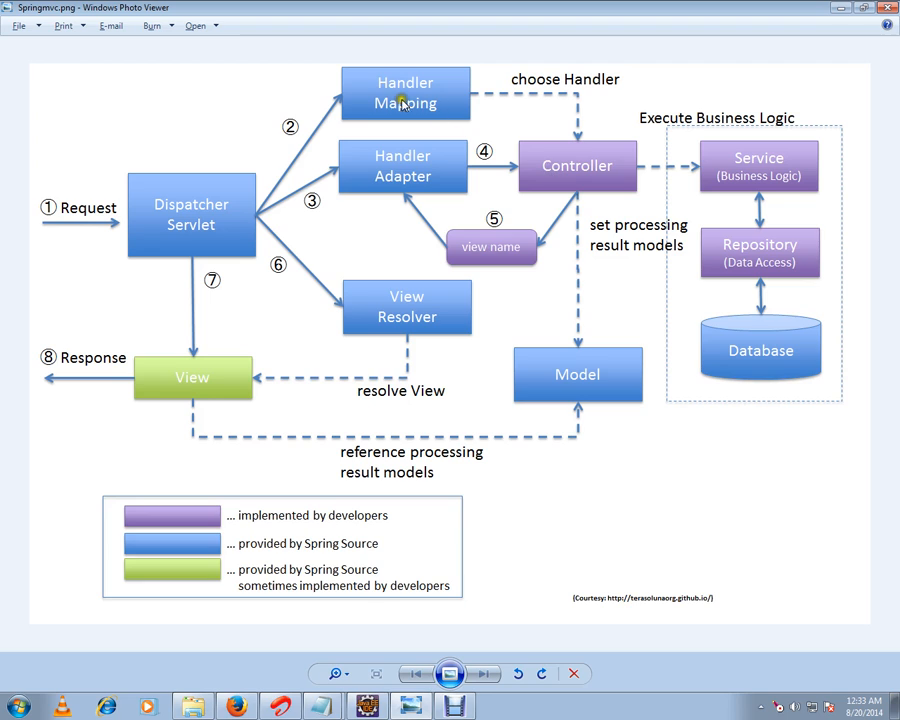
{"action": "mouse_move", "coordinate": [414, 160]}
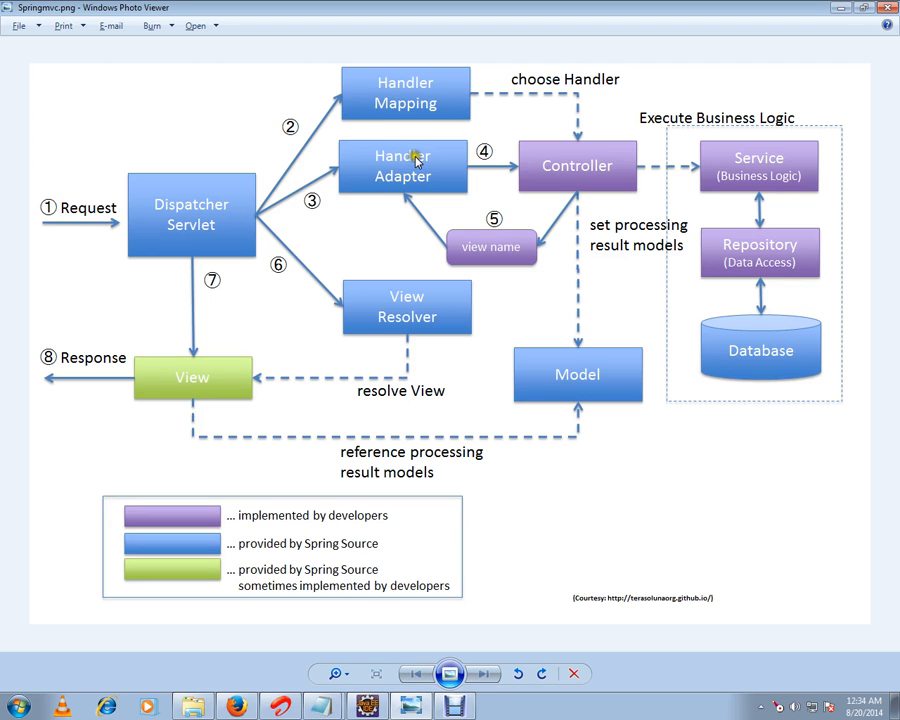
{"action": "mouse_move", "coordinate": [560, 170]}
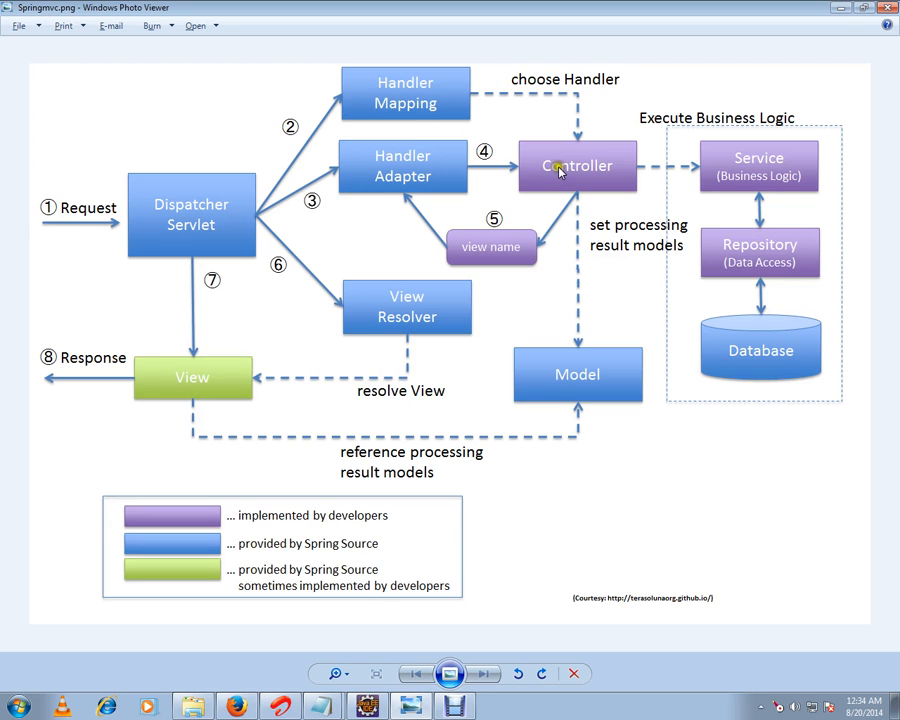
{"action": "mouse_move", "coordinate": [224, 224]}
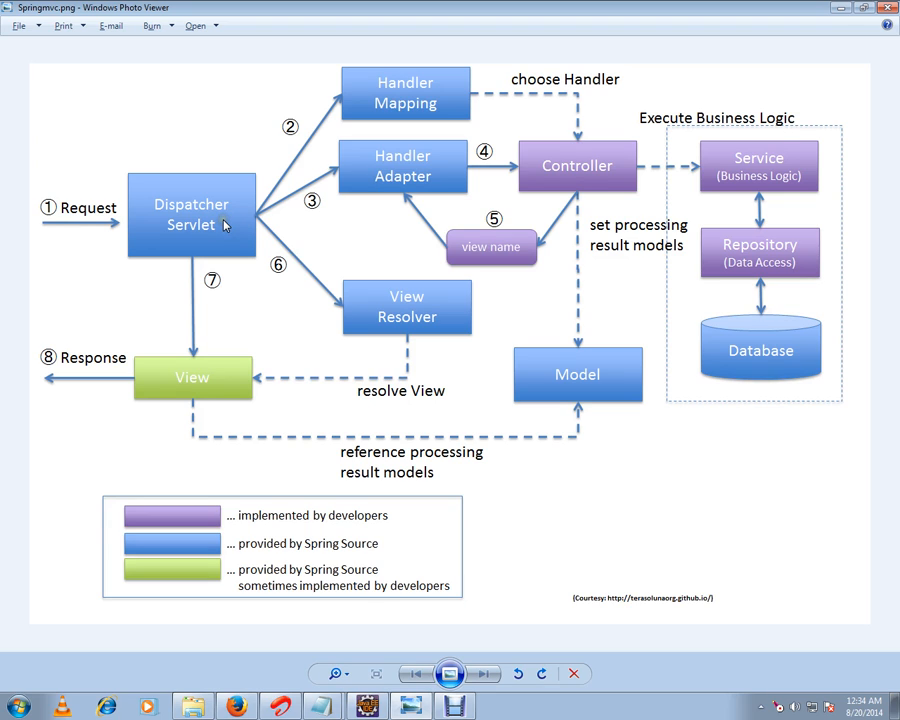
{"action": "mouse_move", "coordinate": [424, 168]}
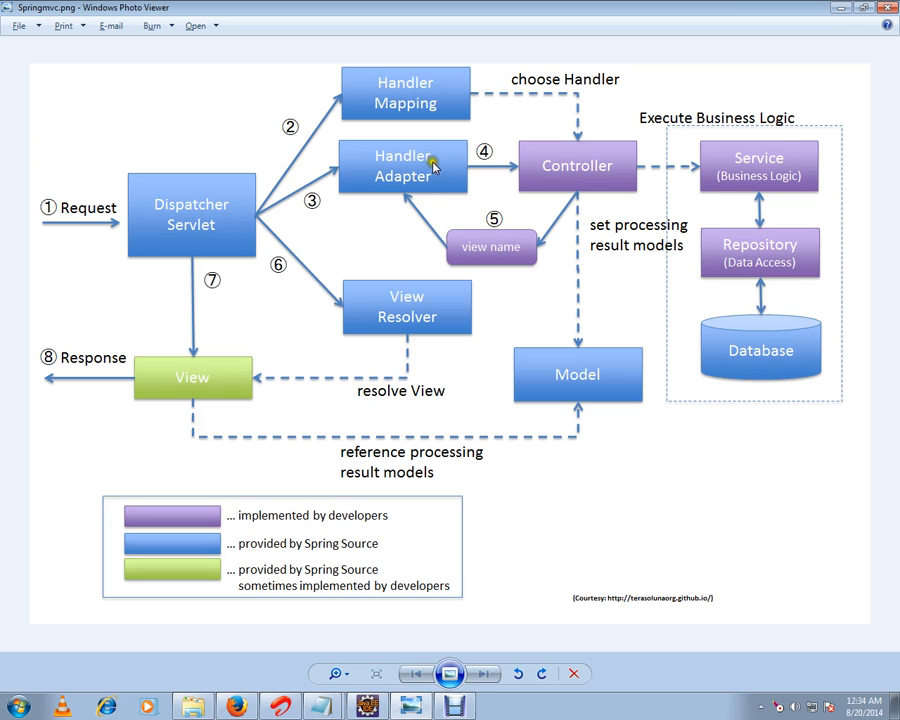
{"action": "mouse_move", "coordinate": [424, 170]}
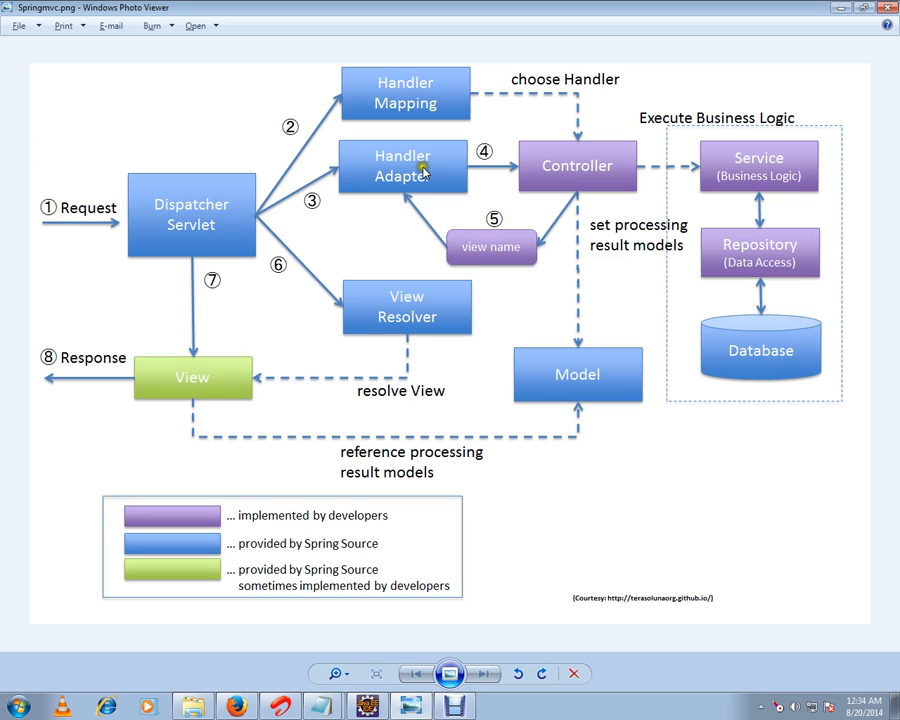
{"action": "mouse_move", "coordinate": [264, 212]}
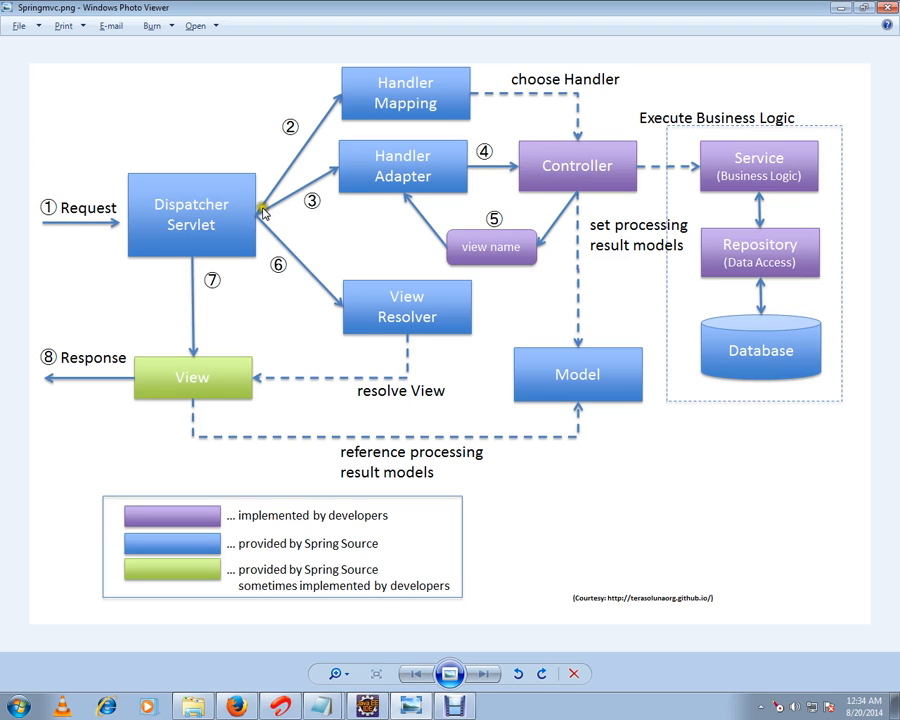
{"action": "mouse_move", "coordinate": [416, 164]}
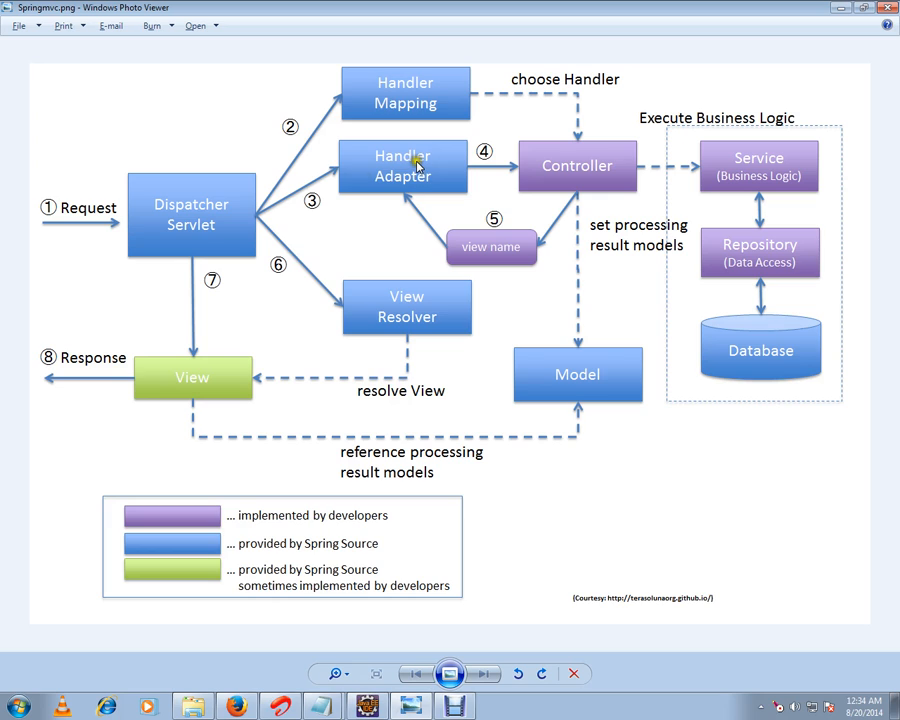
{"action": "mouse_move", "coordinate": [282, 216]}
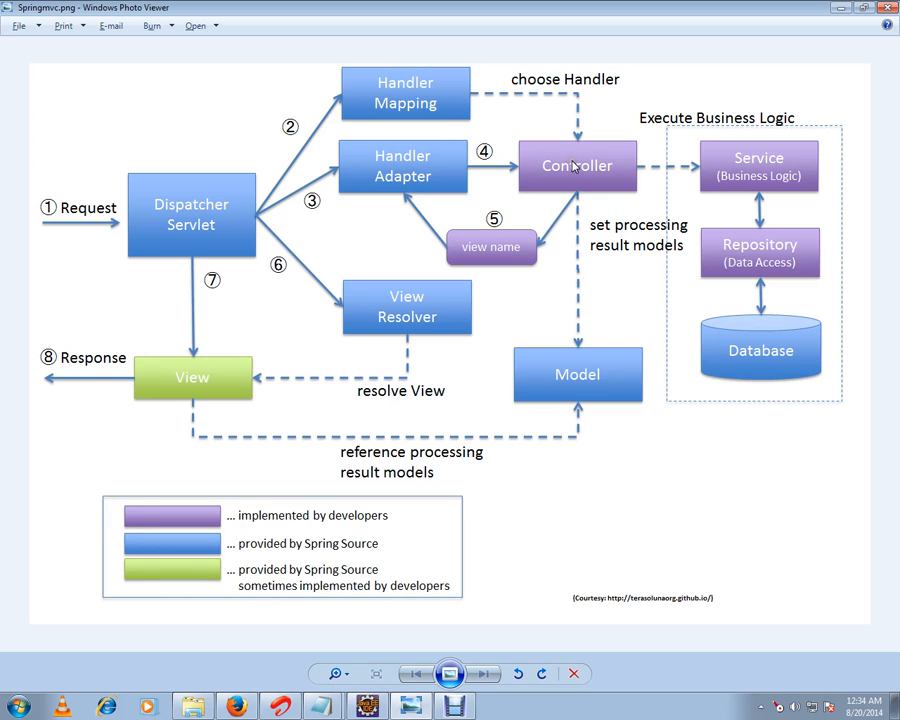
{"action": "mouse_move", "coordinate": [700, 152]}
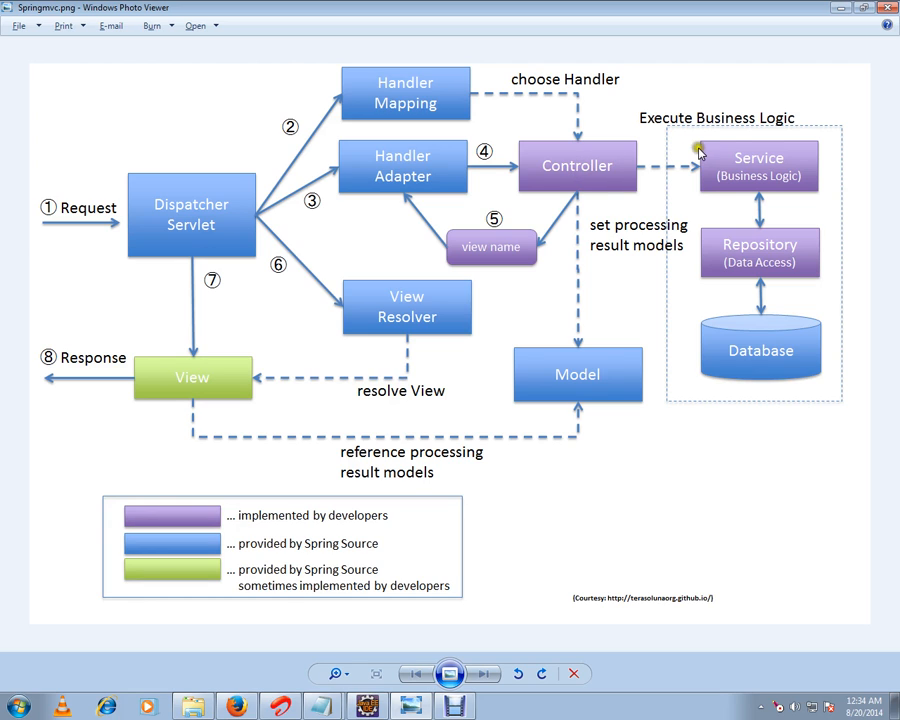
{"action": "mouse_move", "coordinate": [768, 164]}
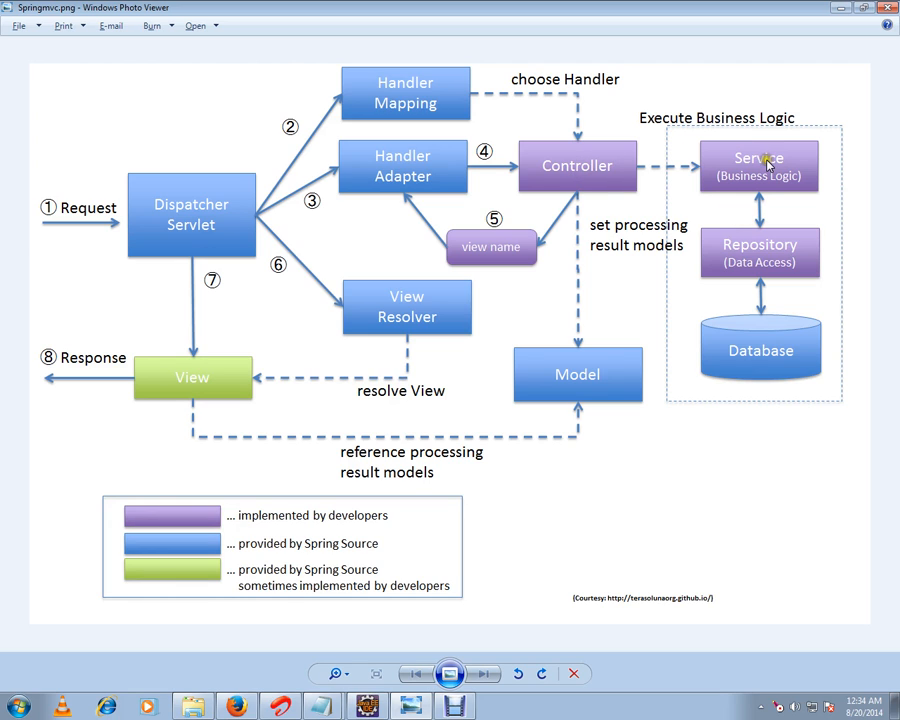
{"action": "mouse_move", "coordinate": [764, 200]}
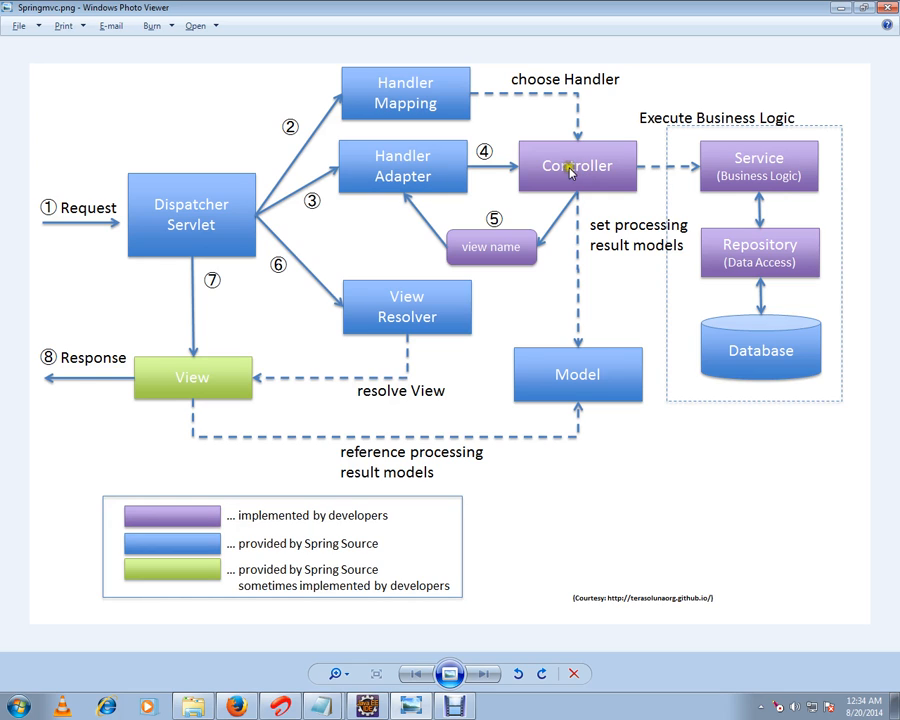
{"action": "mouse_move", "coordinate": [596, 172]}
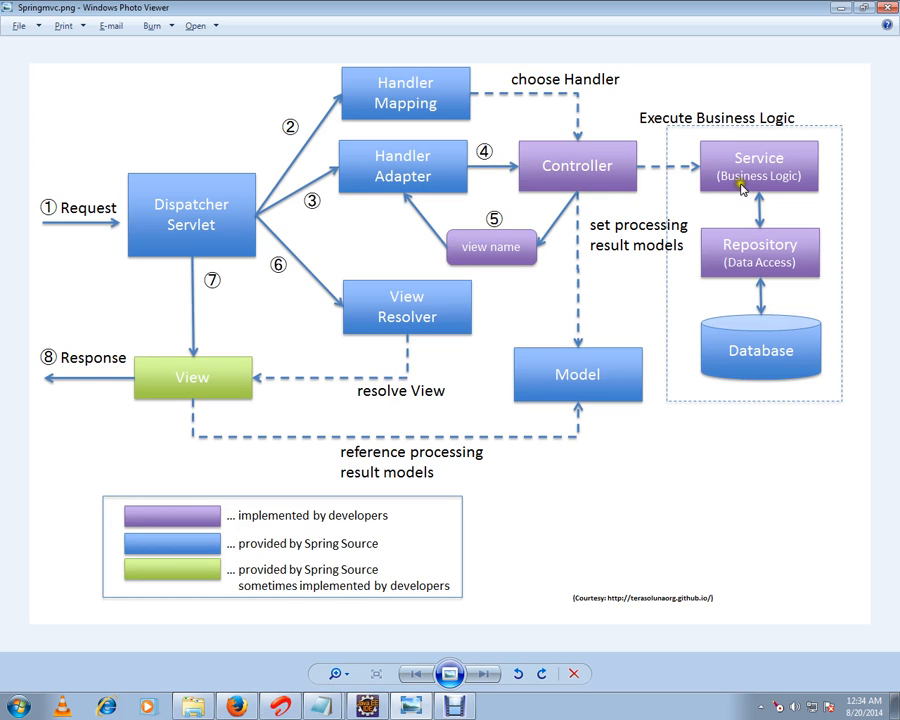
{"action": "mouse_move", "coordinate": [736, 170]}
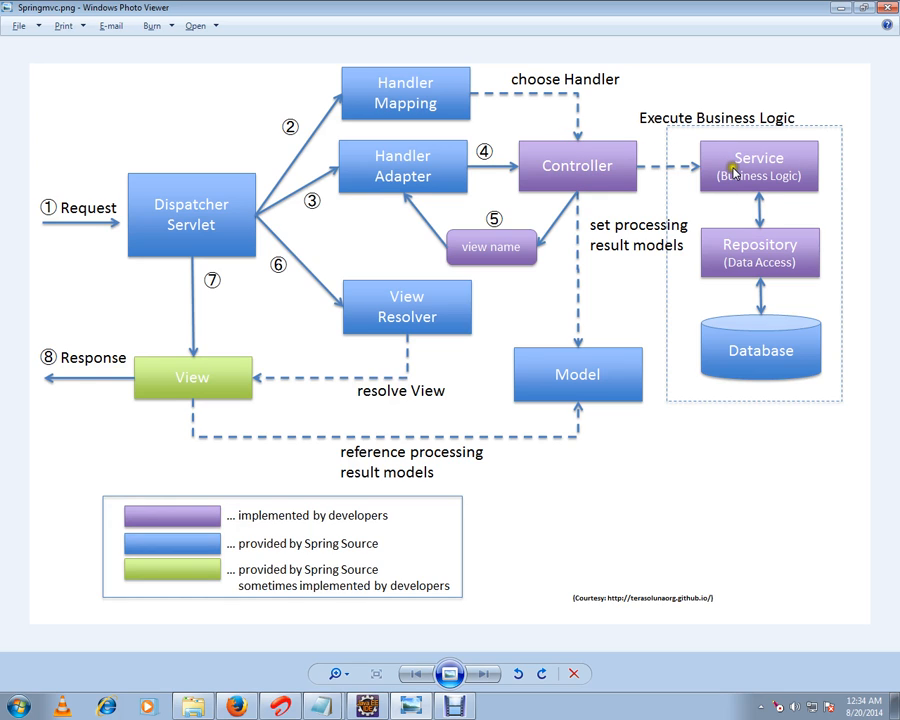
{"action": "mouse_move", "coordinate": [598, 172]}
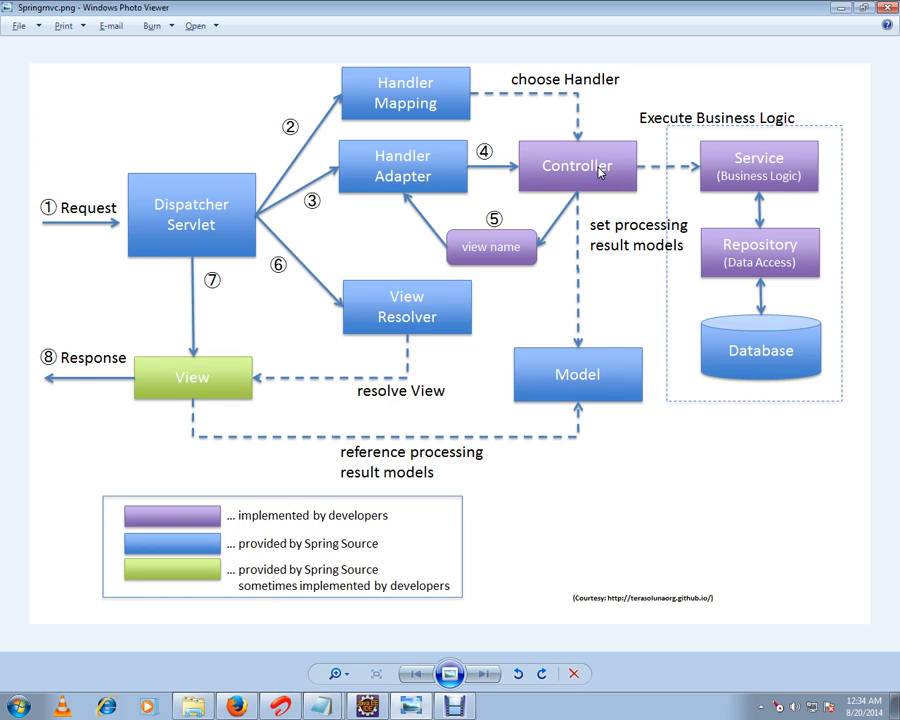
{"action": "mouse_move", "coordinate": [496, 248]}
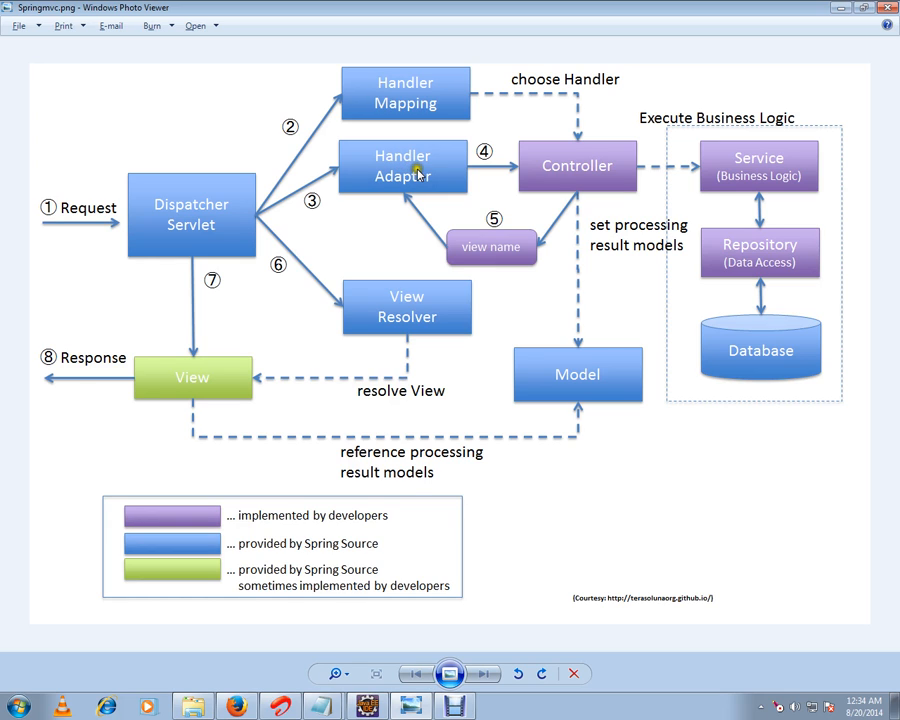
{"action": "mouse_move", "coordinate": [208, 238]}
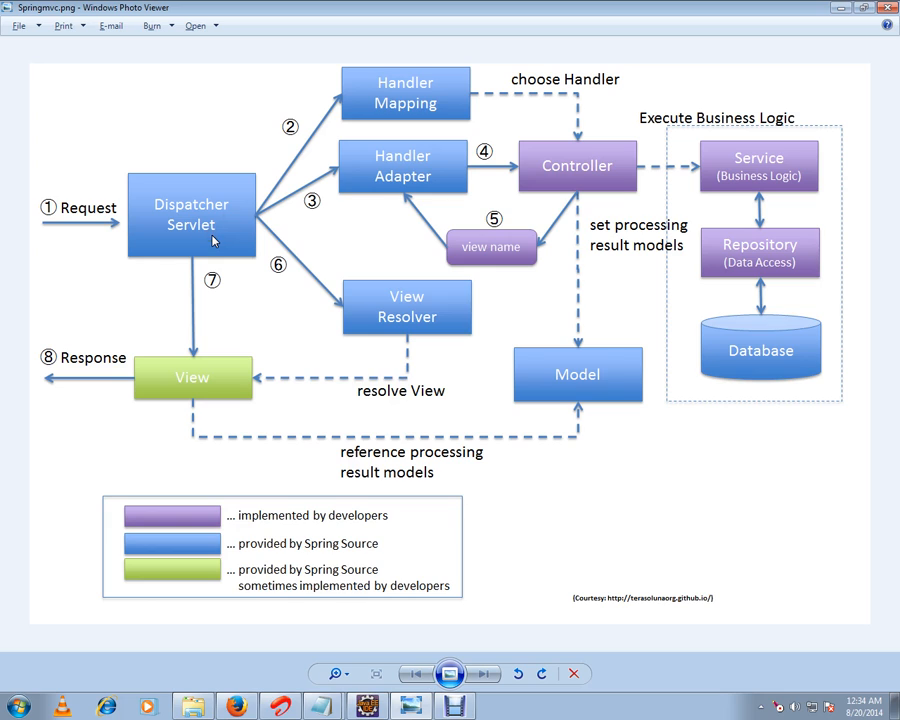
{"action": "mouse_move", "coordinate": [240, 212]}
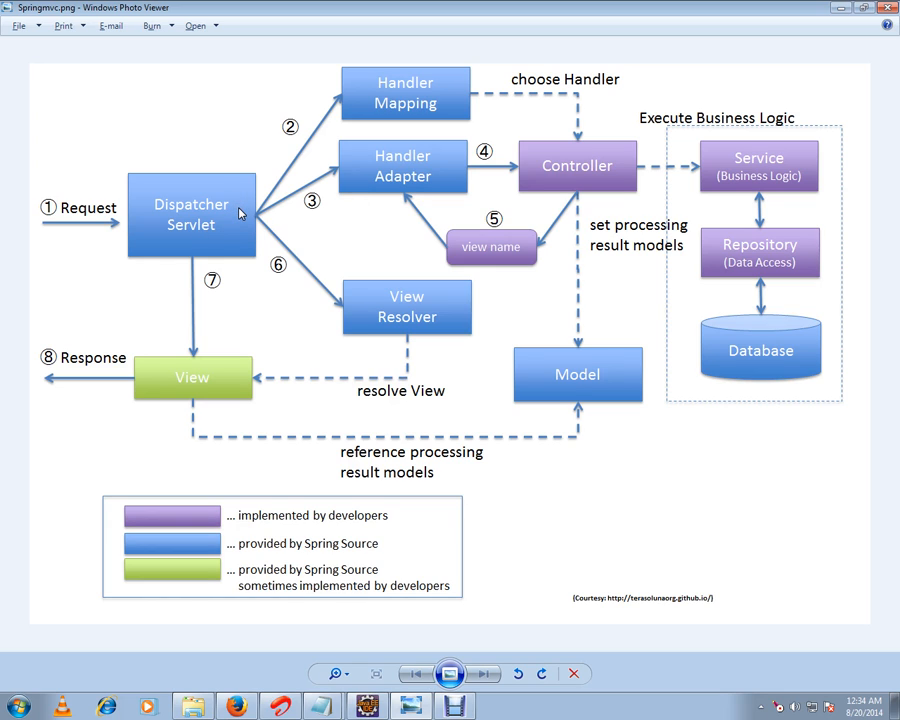
{"action": "mouse_move", "coordinate": [404, 312]}
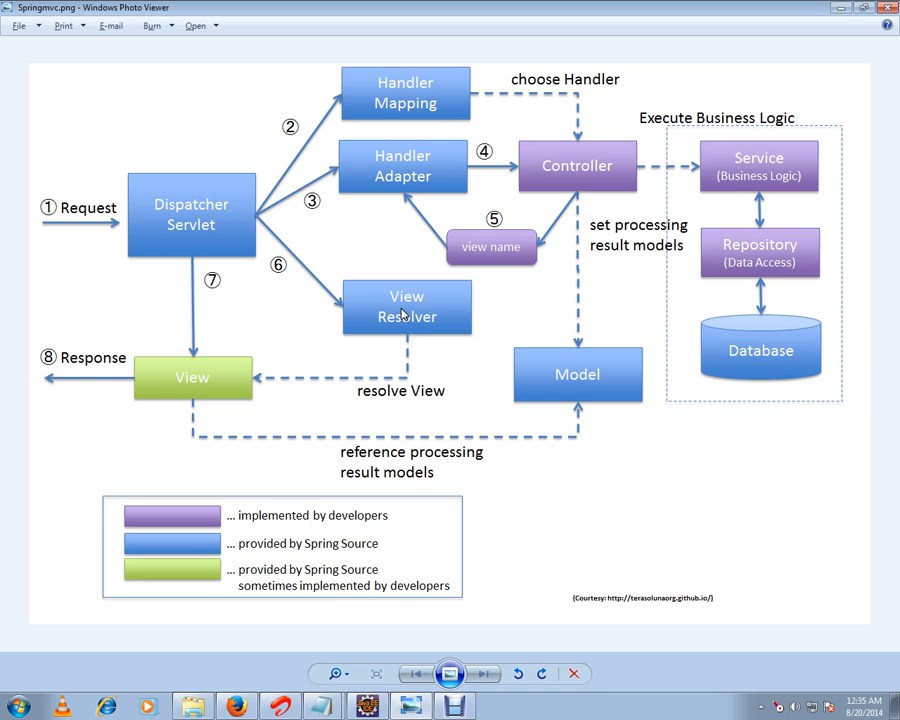
{"action": "mouse_move", "coordinate": [402, 320]}
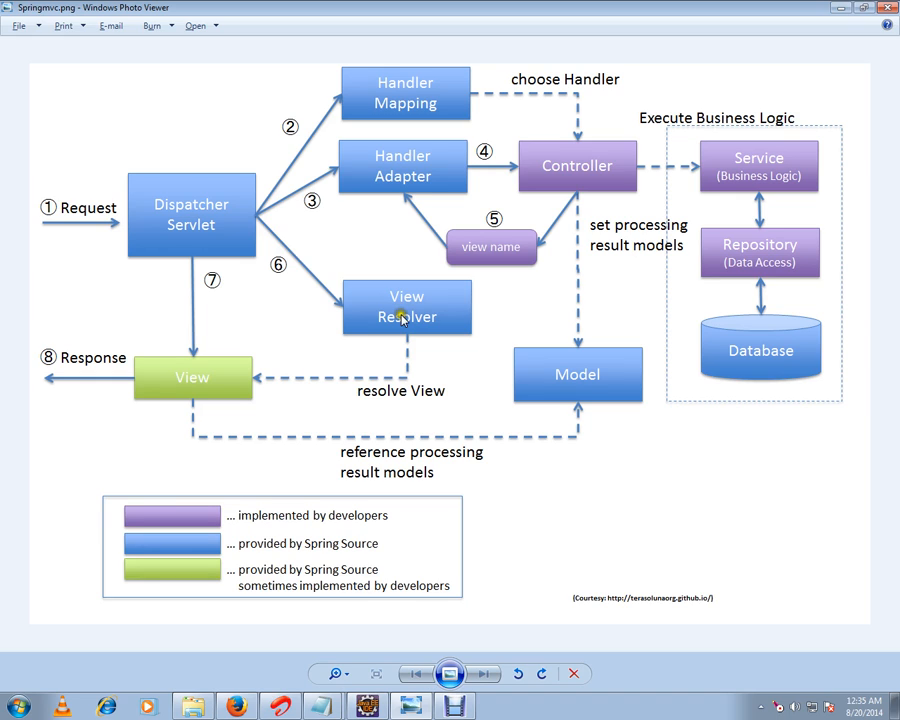
{"action": "mouse_move", "coordinate": [184, 376]}
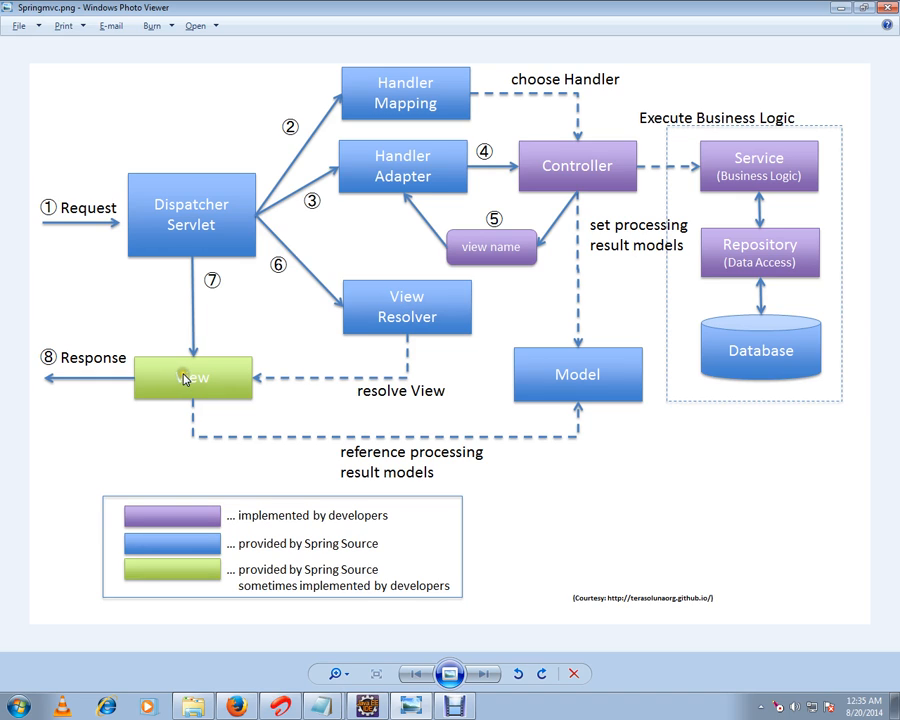
{"action": "mouse_move", "coordinate": [362, 444]}
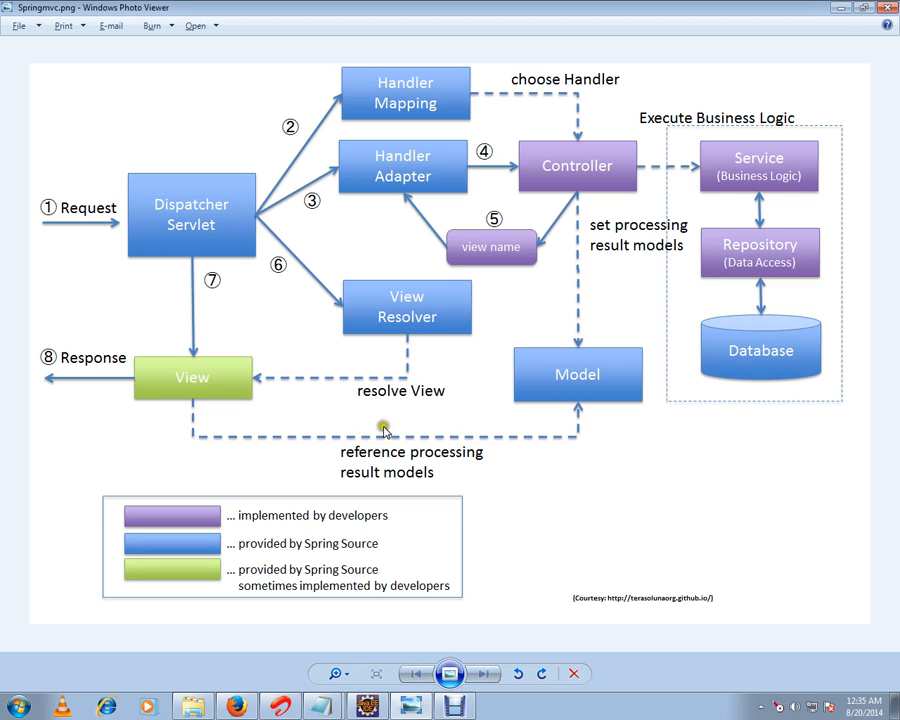
{"action": "left_click", "coordinate": [340, 708]}
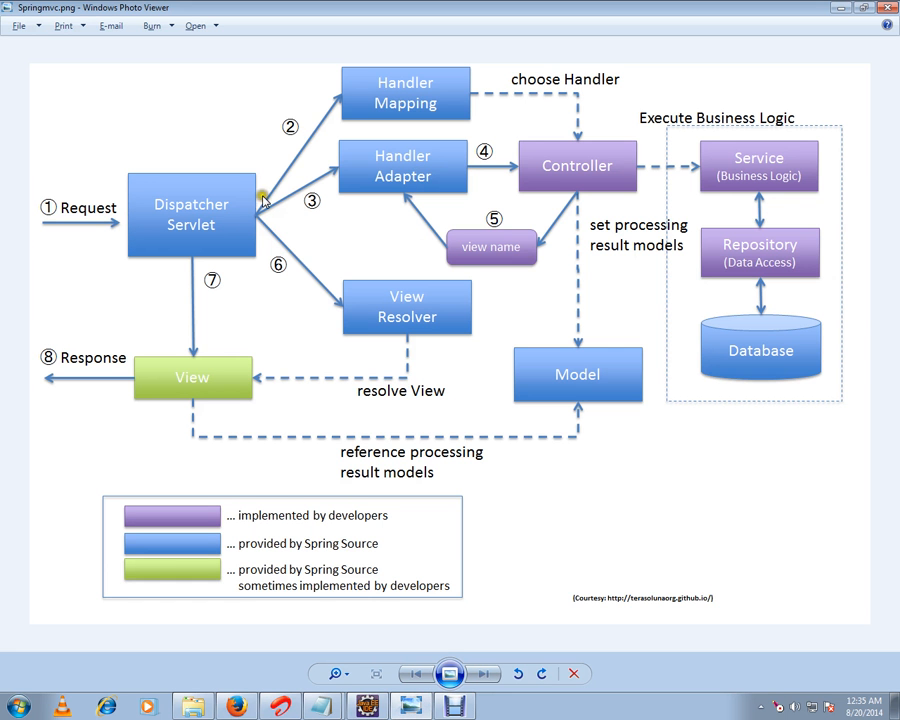
{"action": "mouse_move", "coordinate": [356, 196]}
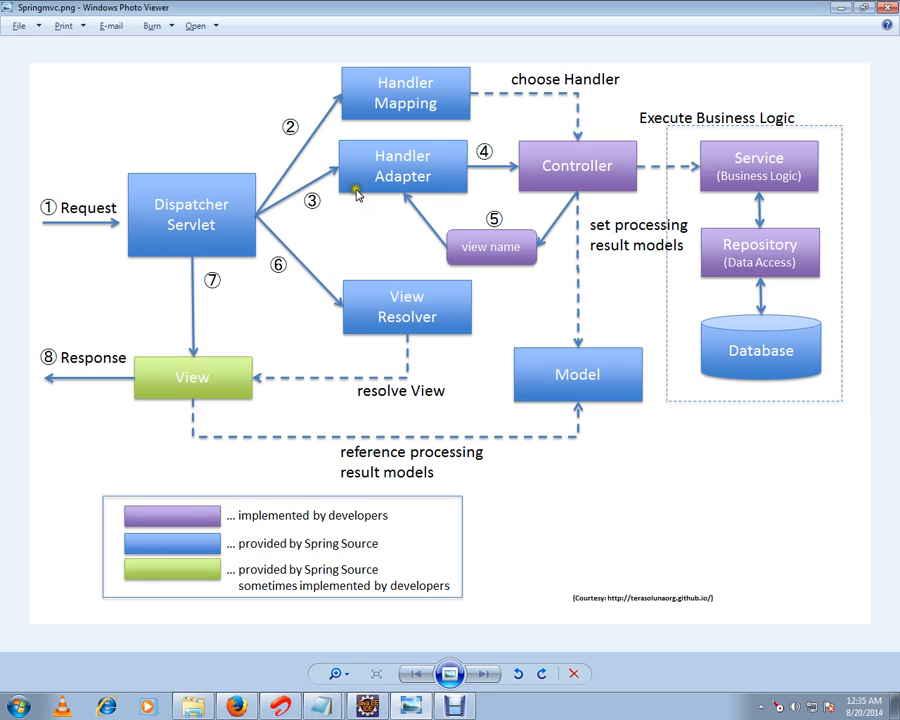
{"action": "mouse_move", "coordinate": [228, 218]}
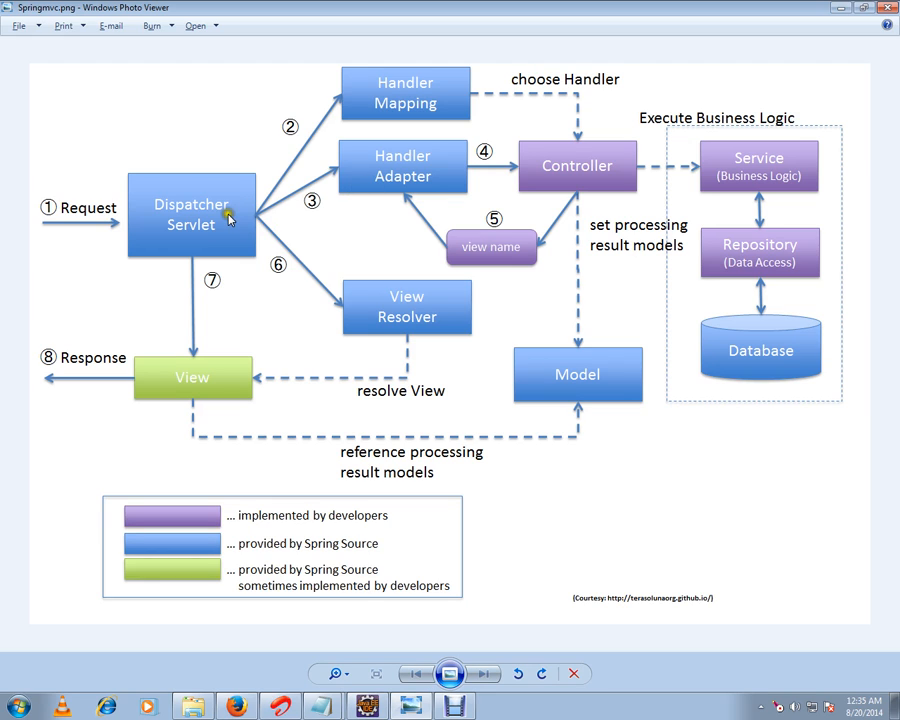
{"action": "mouse_move", "coordinate": [432, 318]}
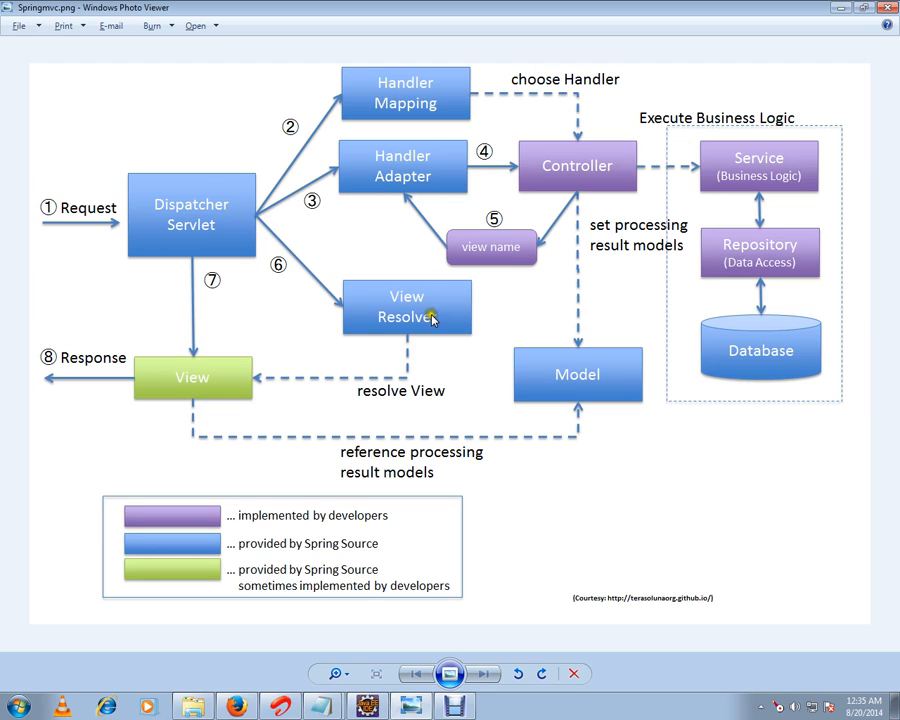
{"action": "mouse_move", "coordinate": [296, 364]}
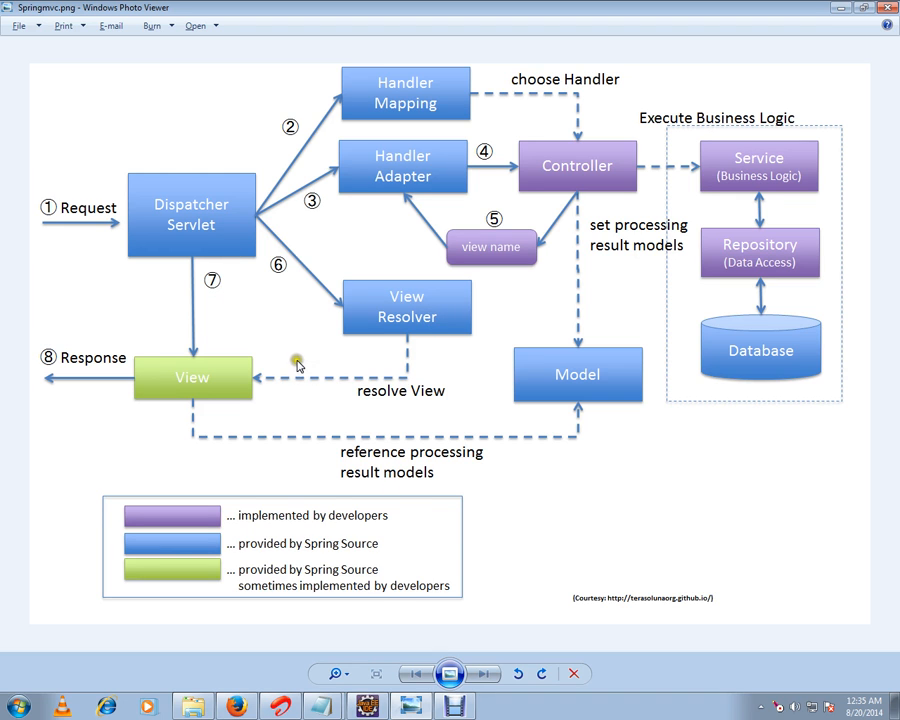
{"action": "mouse_move", "coordinate": [500, 512]}
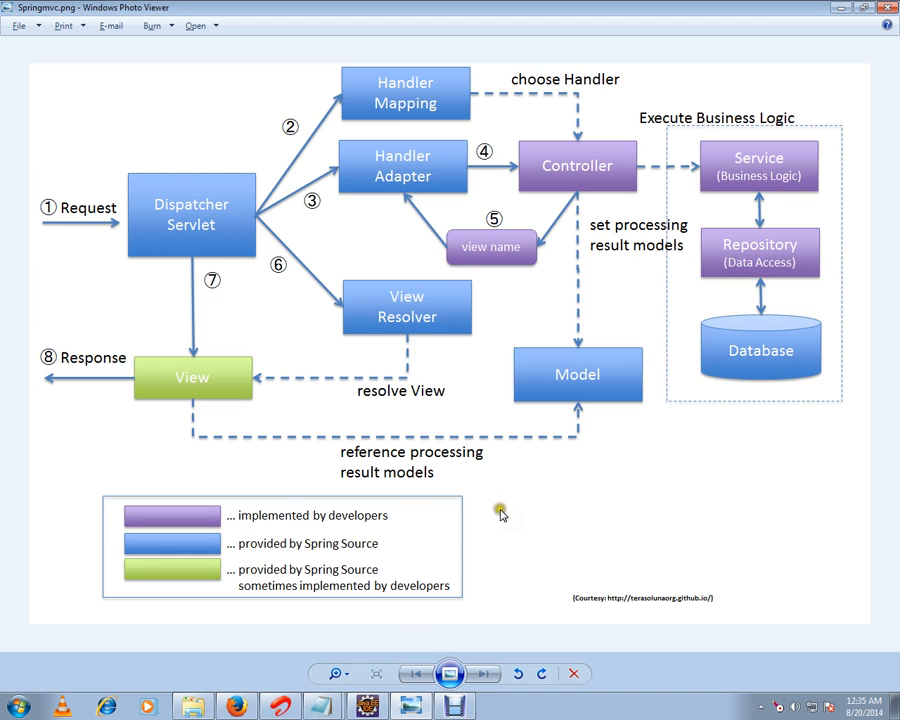
Show Initializer.java and highlight the setServletContext call registering the DispatcherServlet.
{"action": "left_click", "coordinate": [324, 708]}
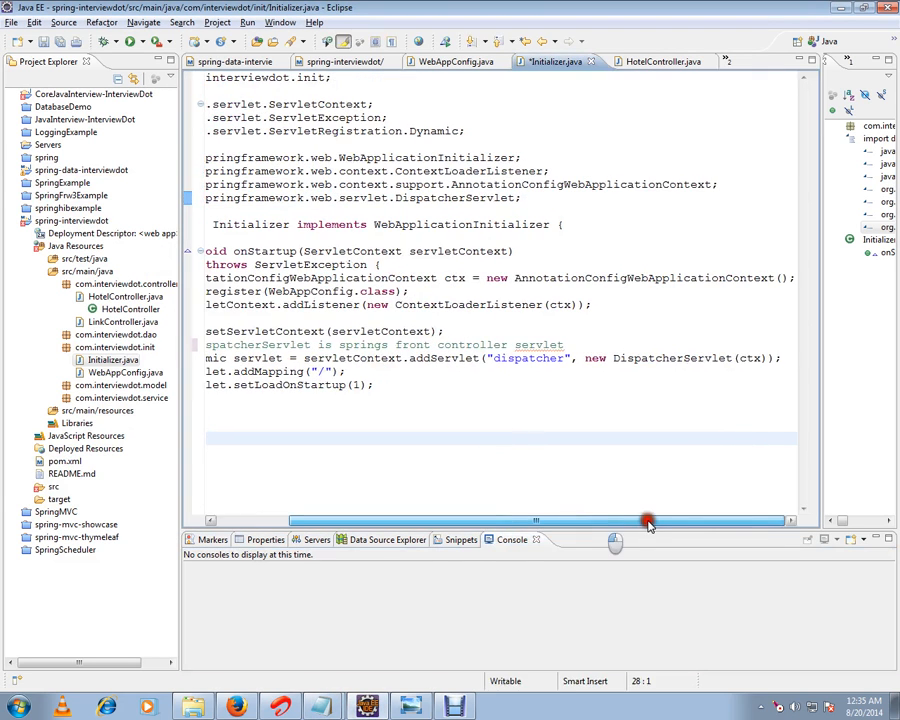
{"action": "double_click", "coordinate": [672, 358]}
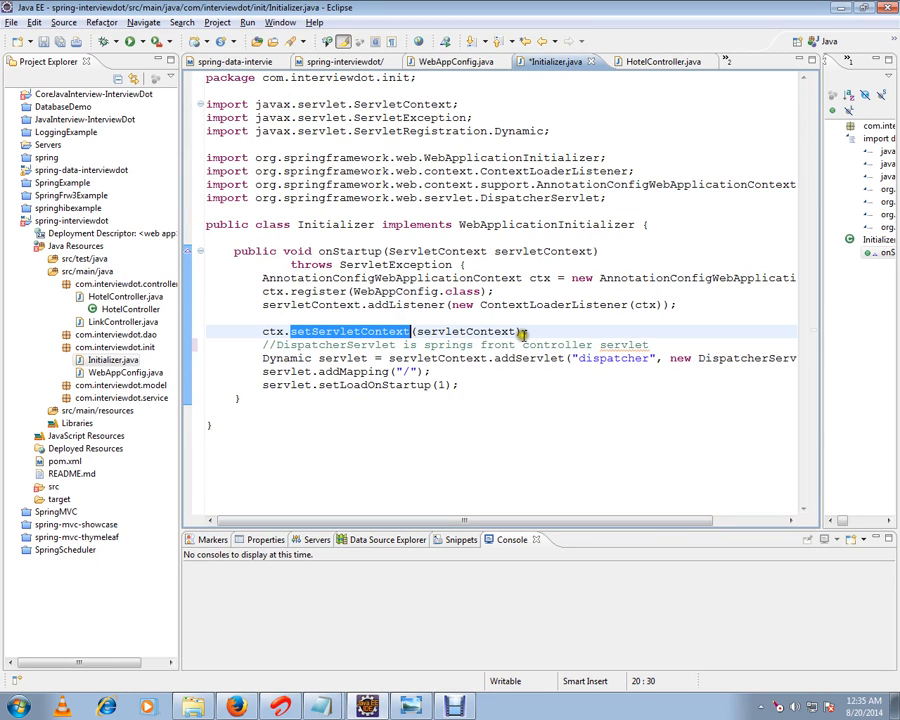
{"action": "mouse_move", "coordinate": [298, 252]}
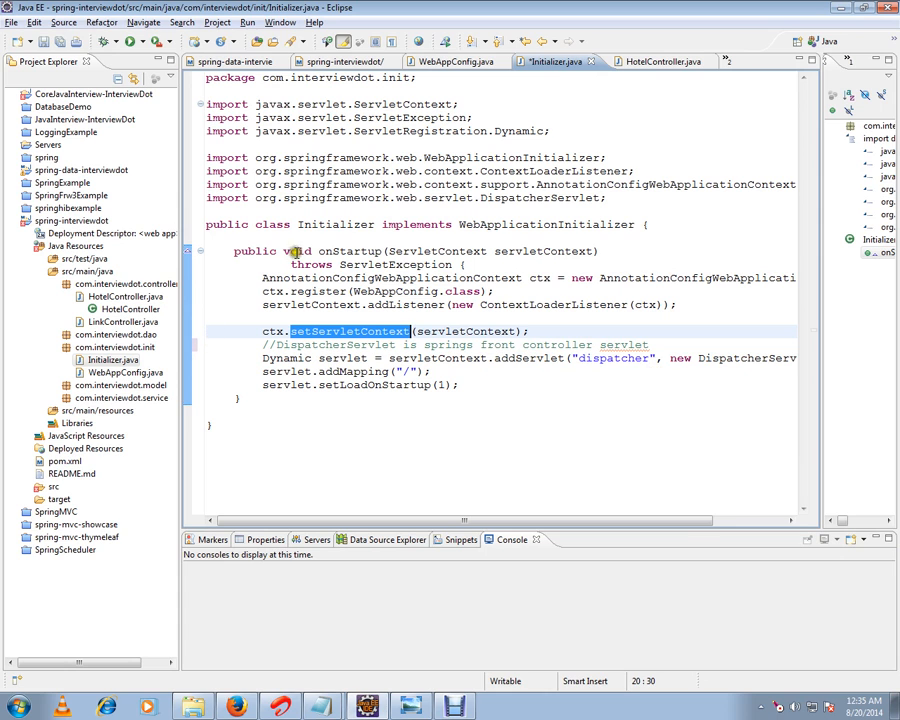
{"action": "left_click", "coordinate": [650, 60]}
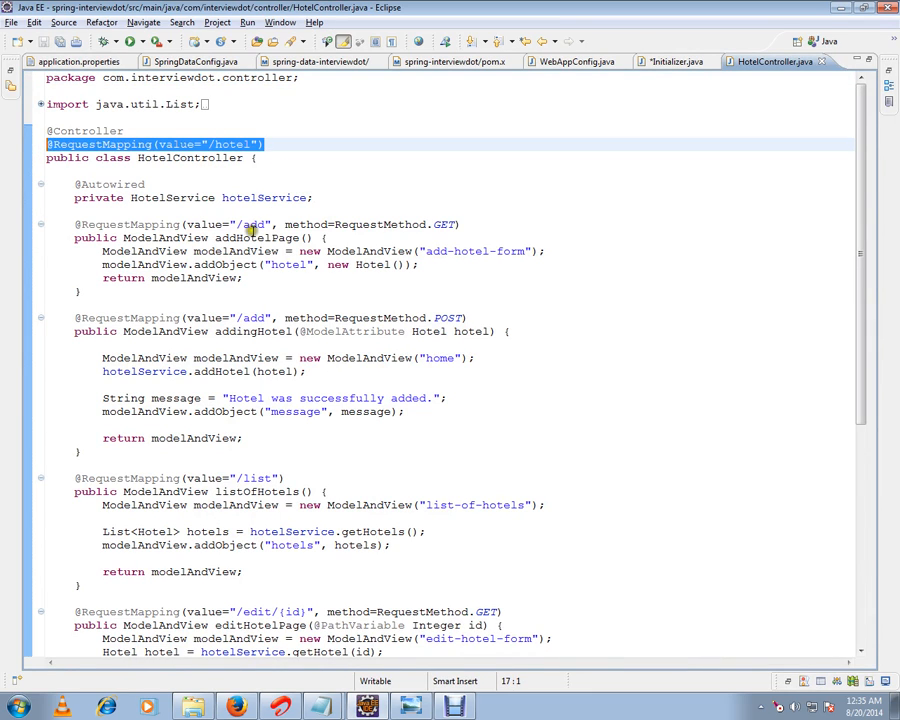
Highlight the /add mapping path and the add-hotel-form view name in HotelController.
{"action": "double_click", "coordinate": [252, 224]}
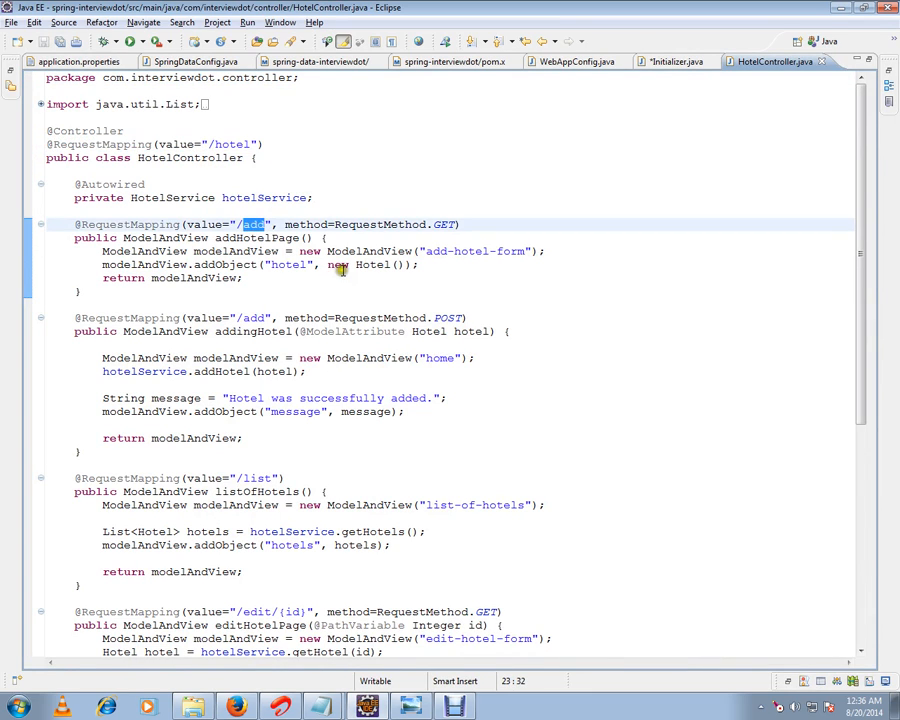
{"action": "double_click", "coordinate": [368, 252]}
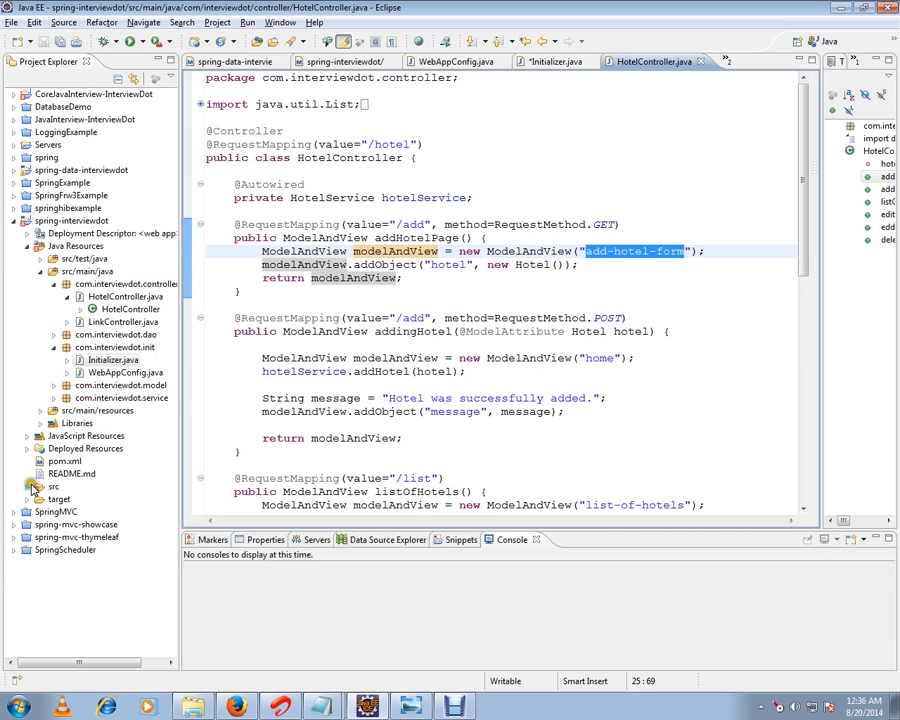
Expand src > main to the pages folder and show add-hotel-form.jsp and list-of-hotels.jsp.
{"action": "left_click", "coordinate": [38, 486]}
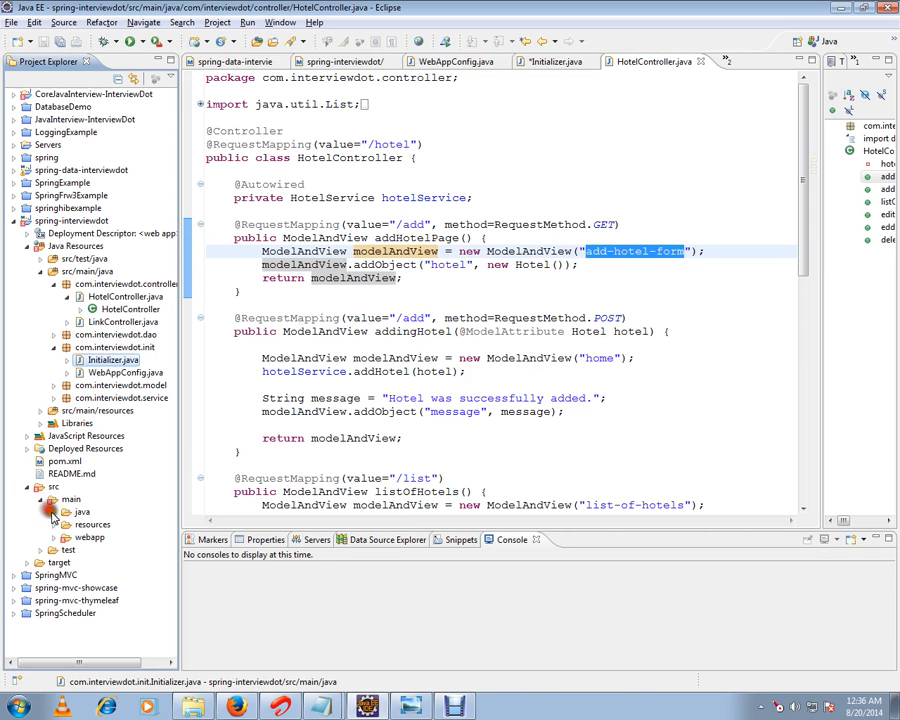
{"action": "left_click", "coordinate": [52, 536]}
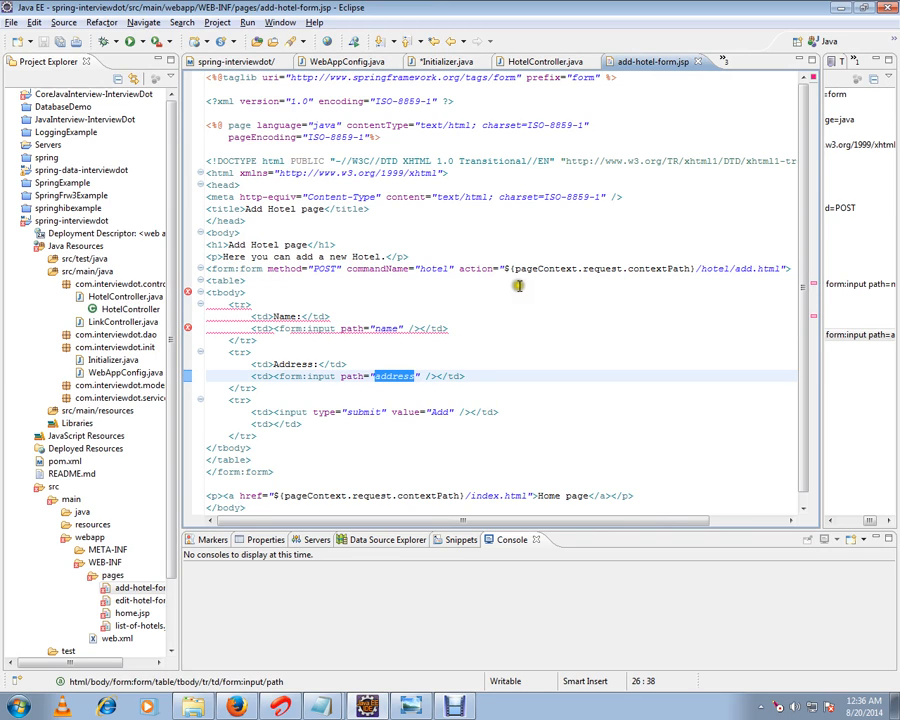
{"action": "mouse_move", "coordinate": [548, 272]}
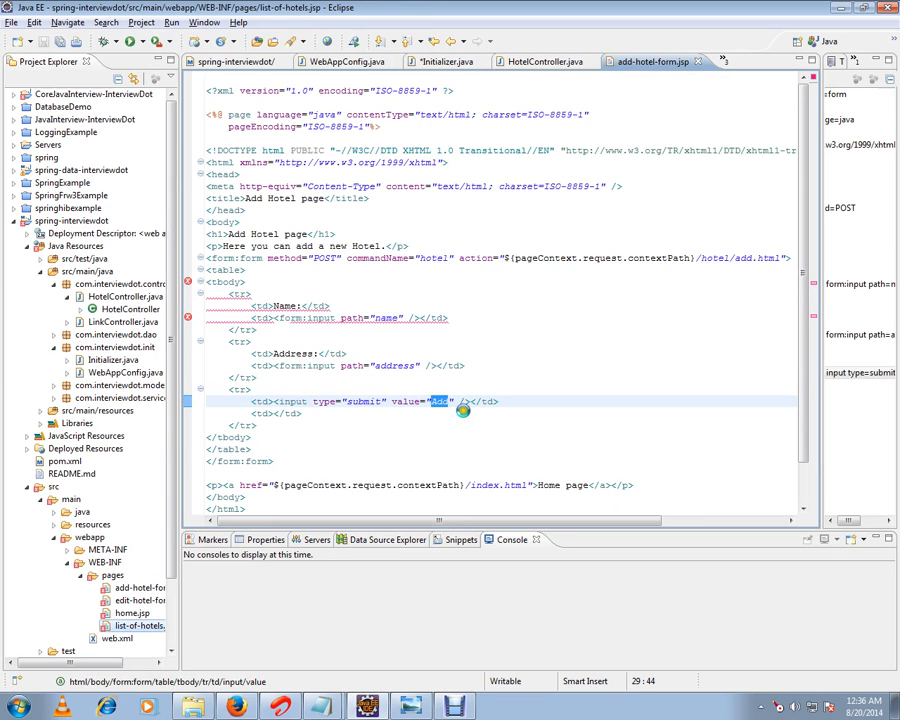
{"action": "left_click", "coordinate": [640, 60]}
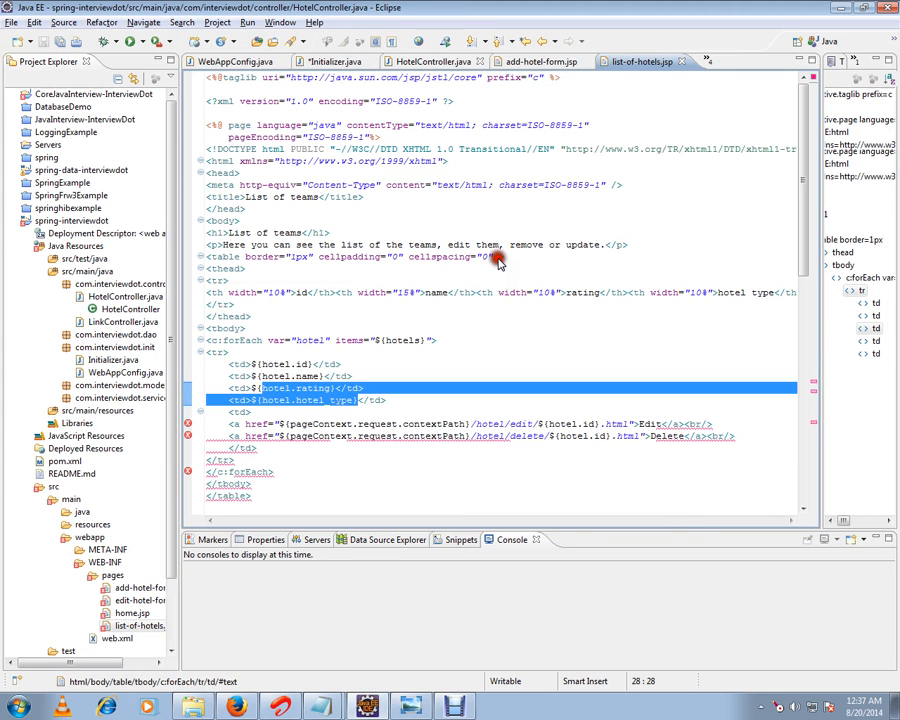
{"action": "mouse_move", "coordinate": [498, 262]}
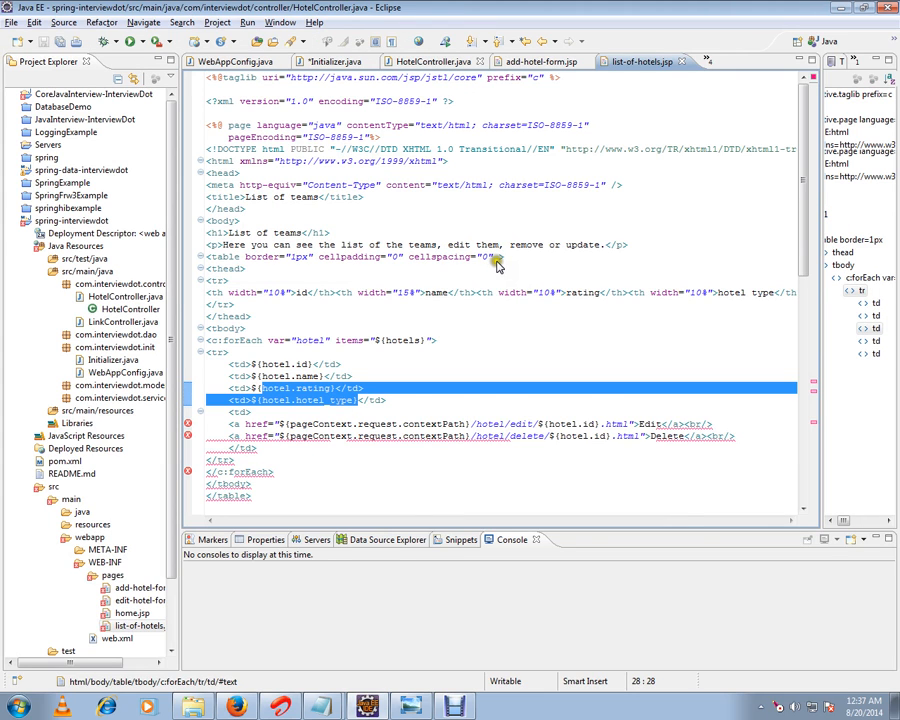
Return to HotelController and highlight the list-of-hotels view name in the /list handler.
{"action": "left_click", "coordinate": [432, 60]}
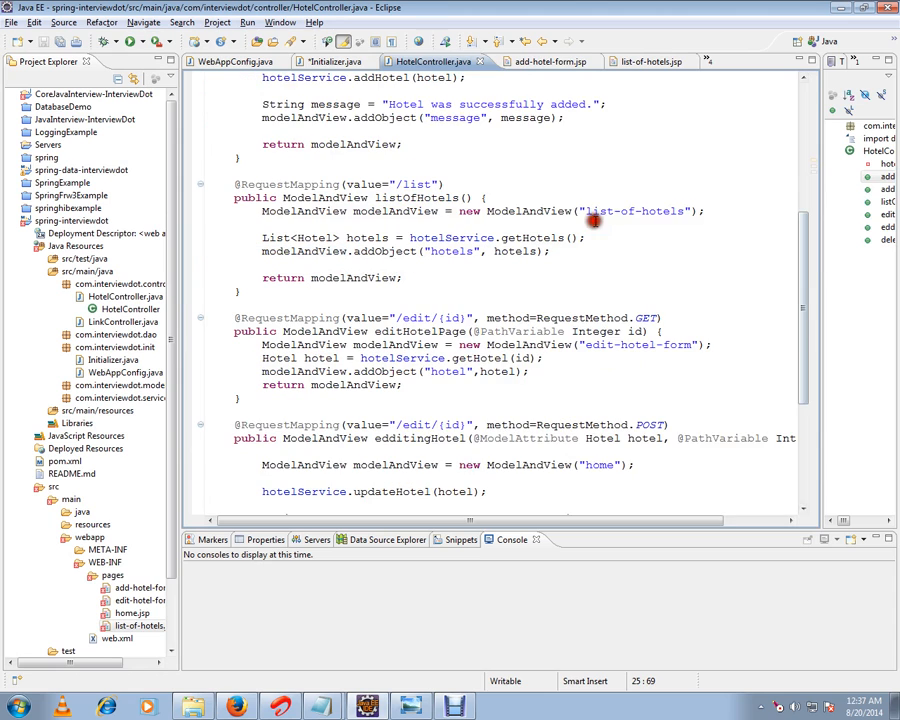
{"action": "double_click", "coordinate": [636, 212]}
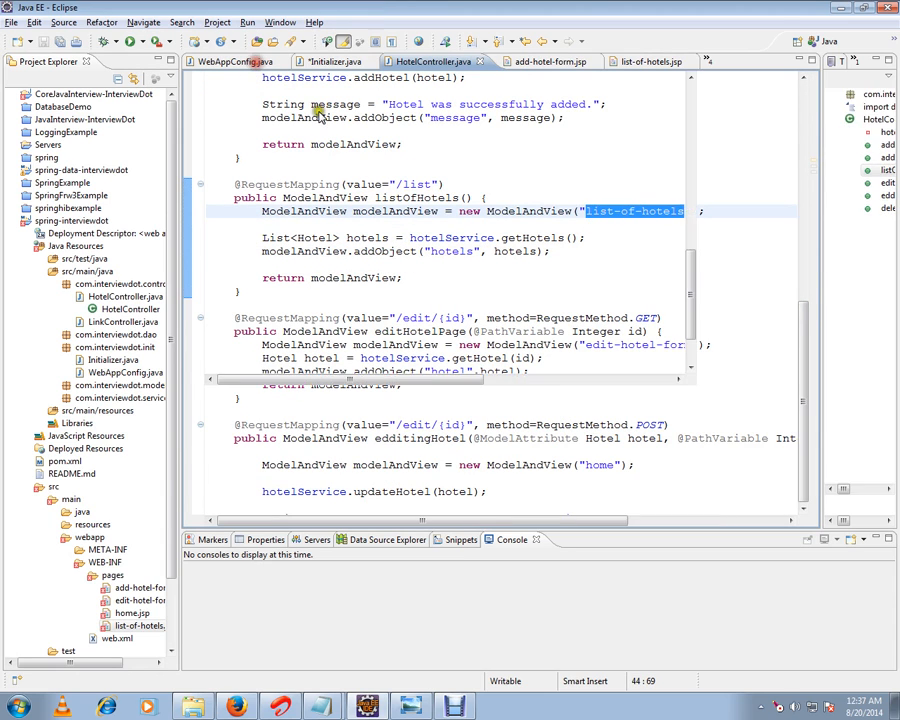
Show WebAppConfig's setupViewResolver bean with its page prefix and .jsp suffix.
{"action": "left_click", "coordinate": [232, 60]}
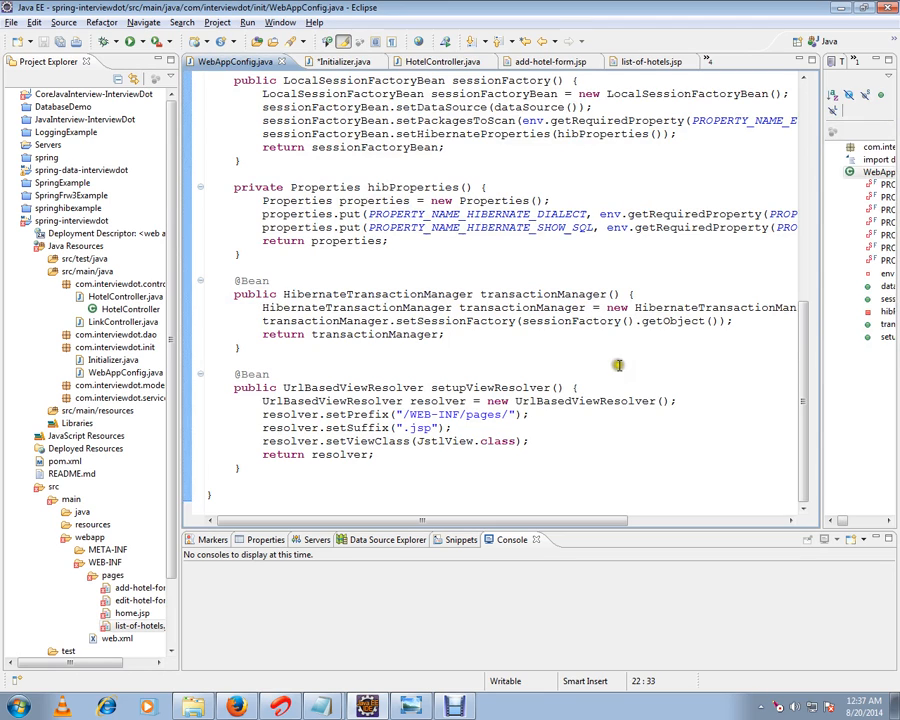
{"action": "mouse_move", "coordinate": [592, 418]}
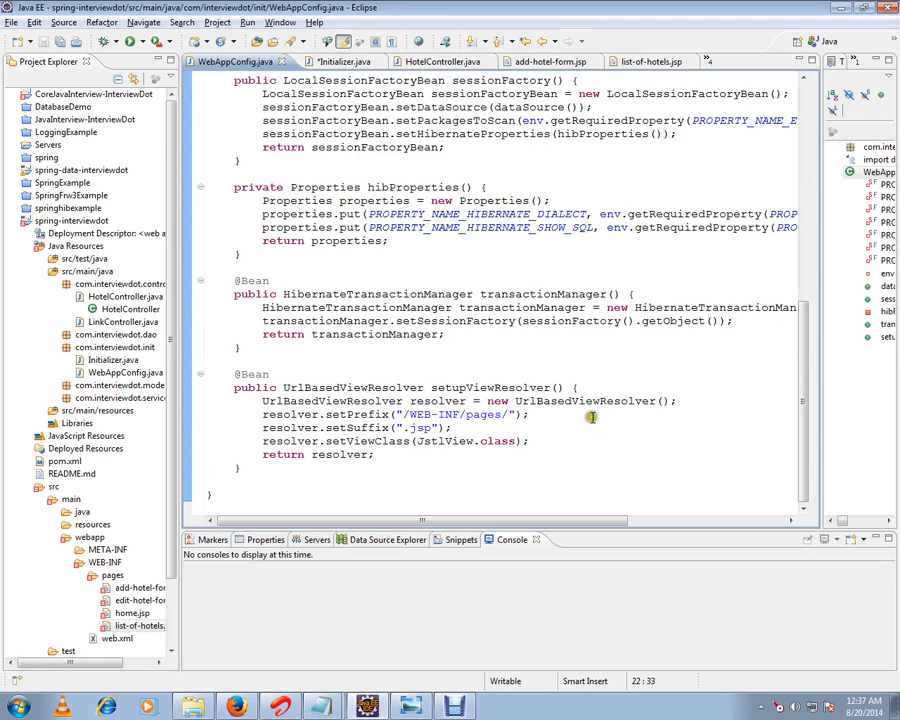
{"action": "double_click", "coordinate": [490, 388]}
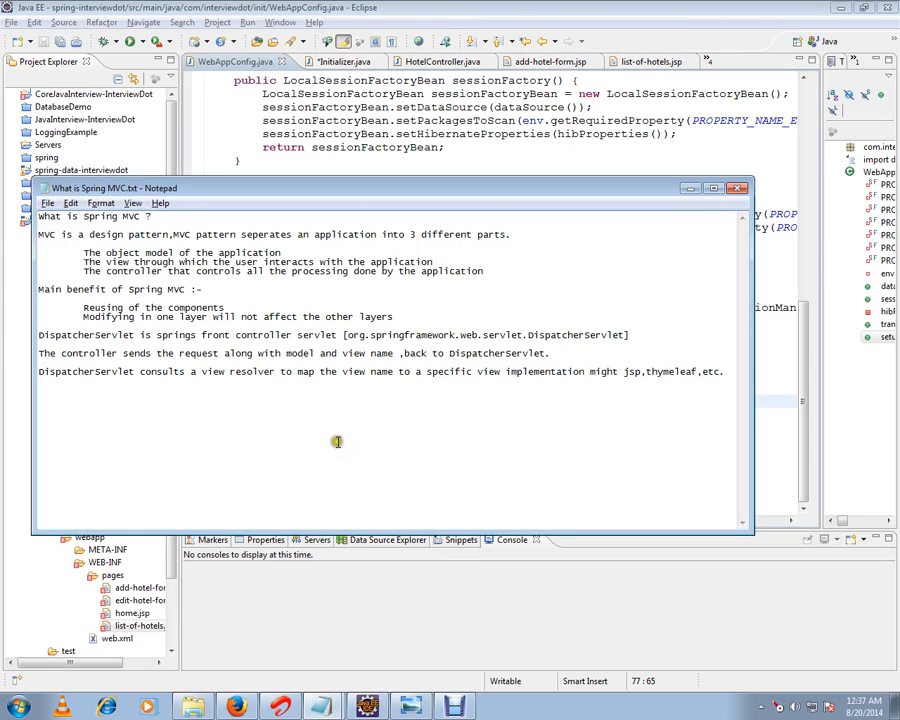
{"action": "mouse_move", "coordinate": [352, 436]}
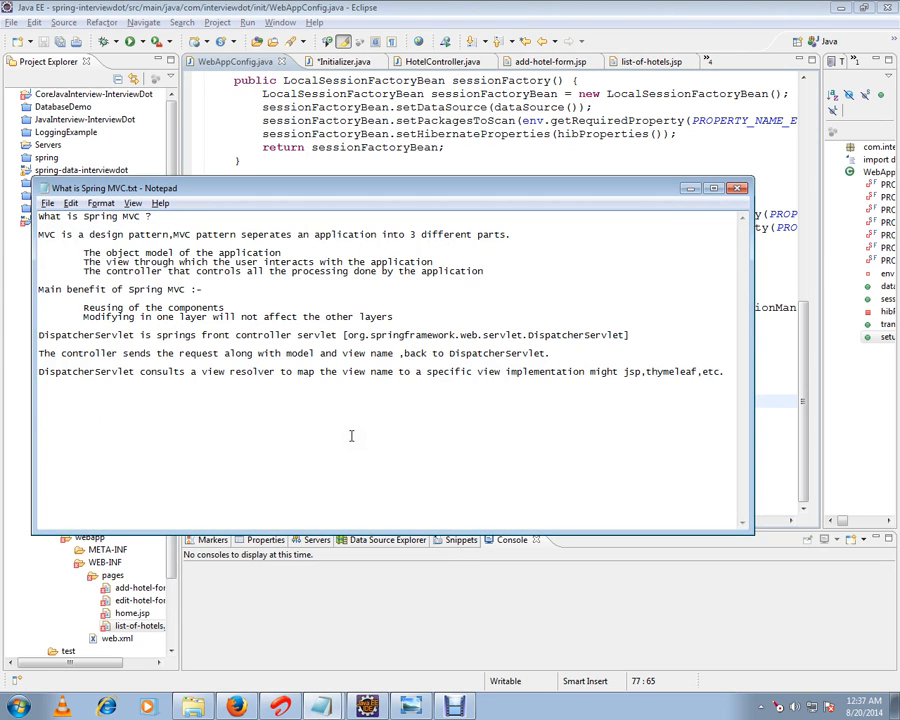
{"action": "mouse_move", "coordinate": [348, 428]}
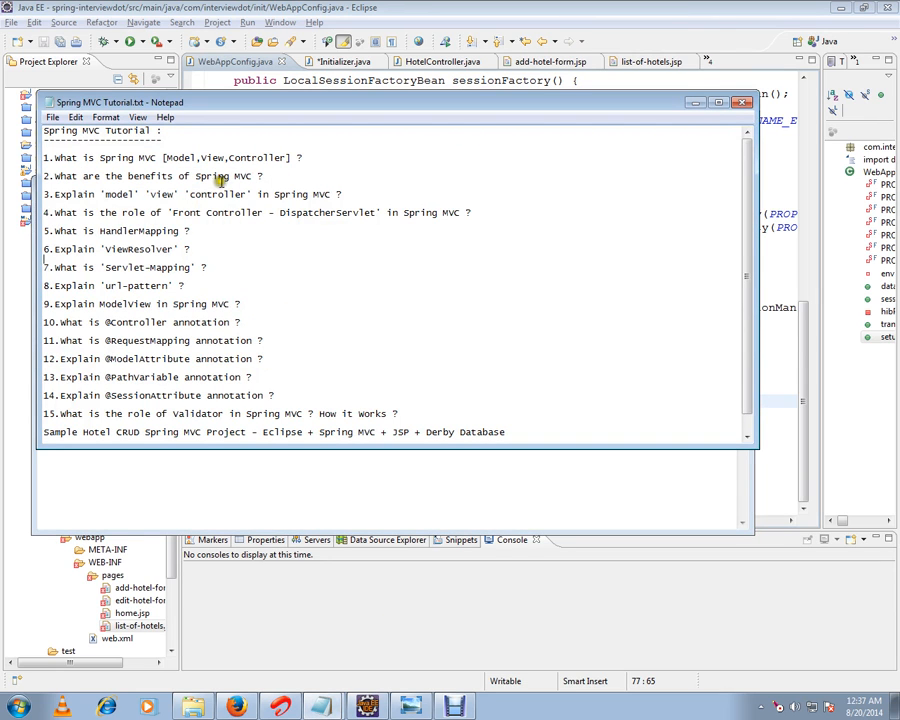
{"action": "mouse_move", "coordinate": [144, 238]}
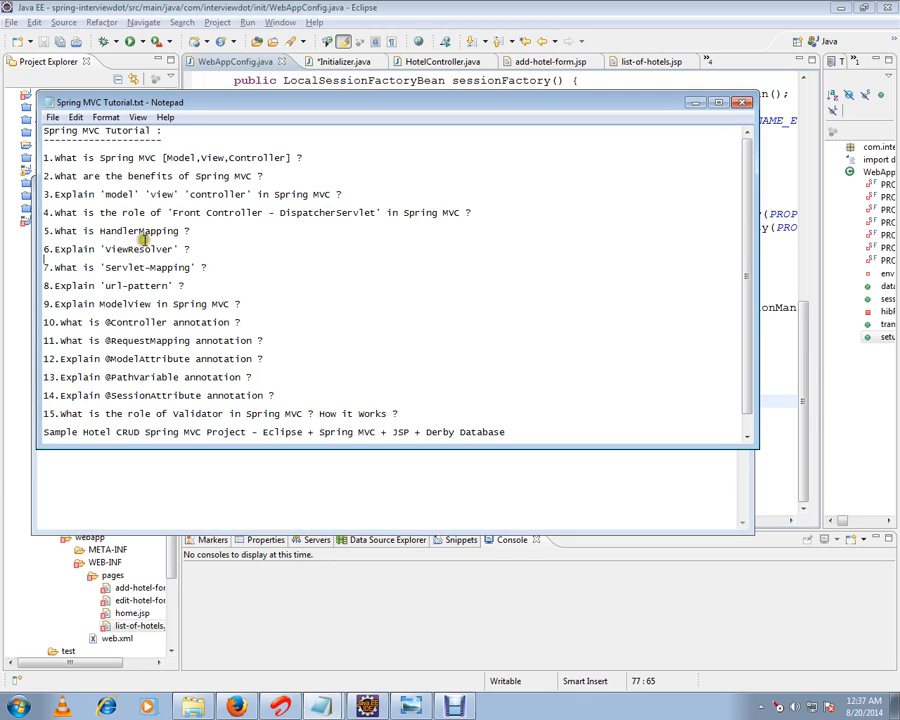
{"action": "mouse_move", "coordinate": [224, 396]}
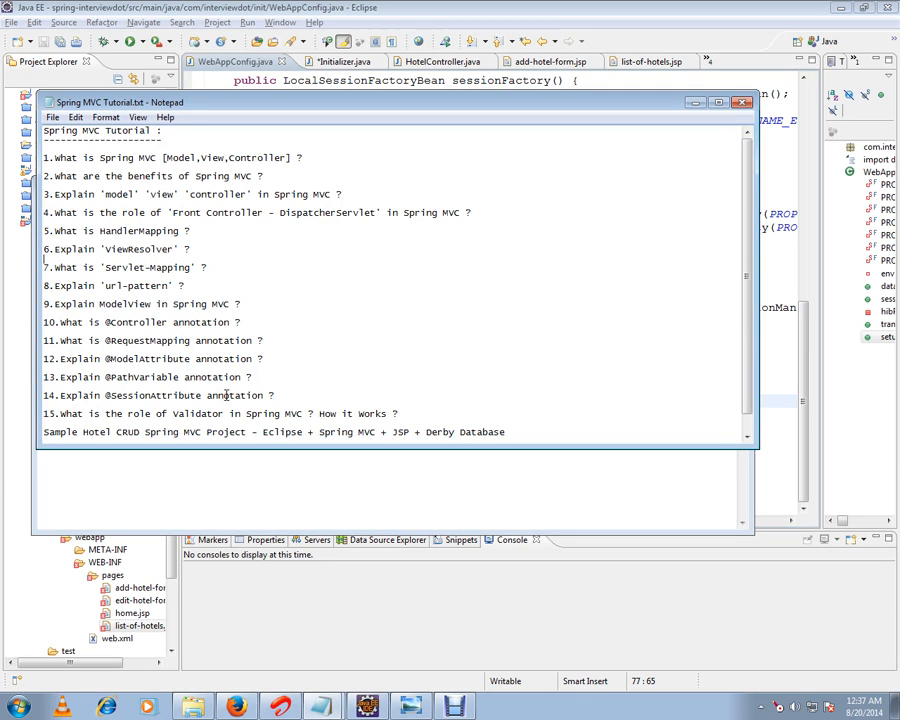